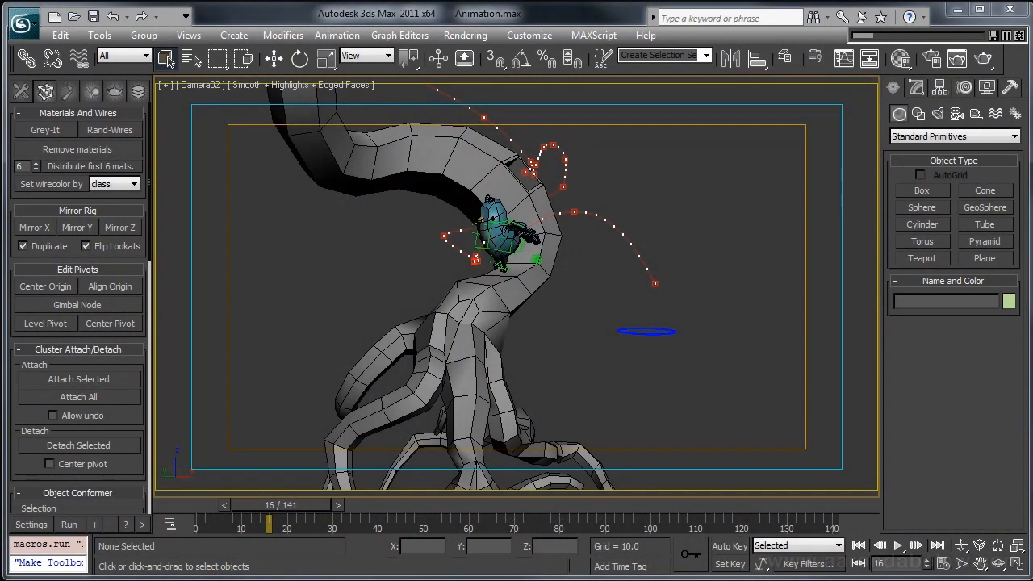
{"action": "mouse_move", "coordinate": [627, 423]}
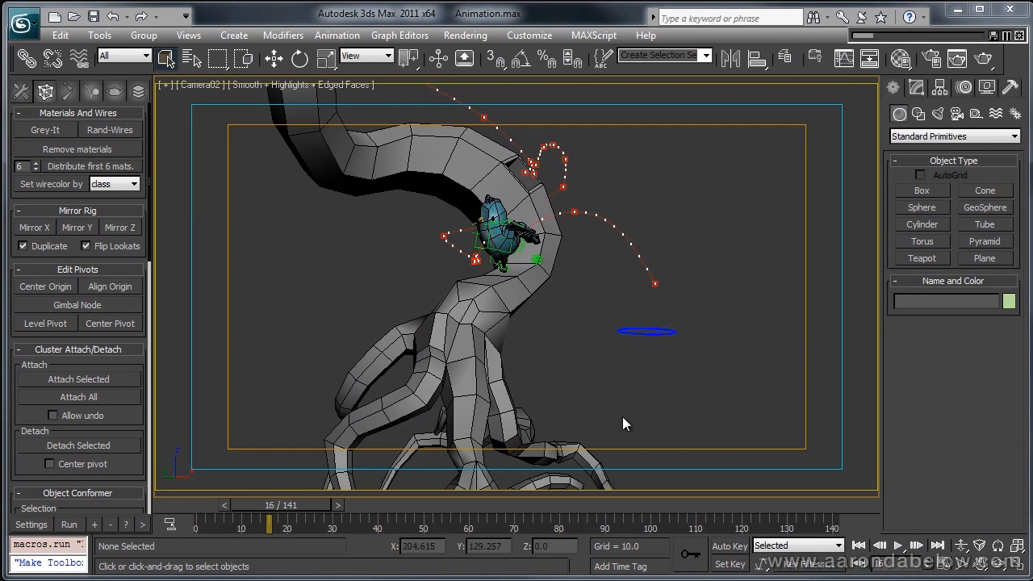
Step: Play the bird's flight around the tree in the Camera viewport, then stop playback
{"action": "left_click", "coordinate": [898, 546]}
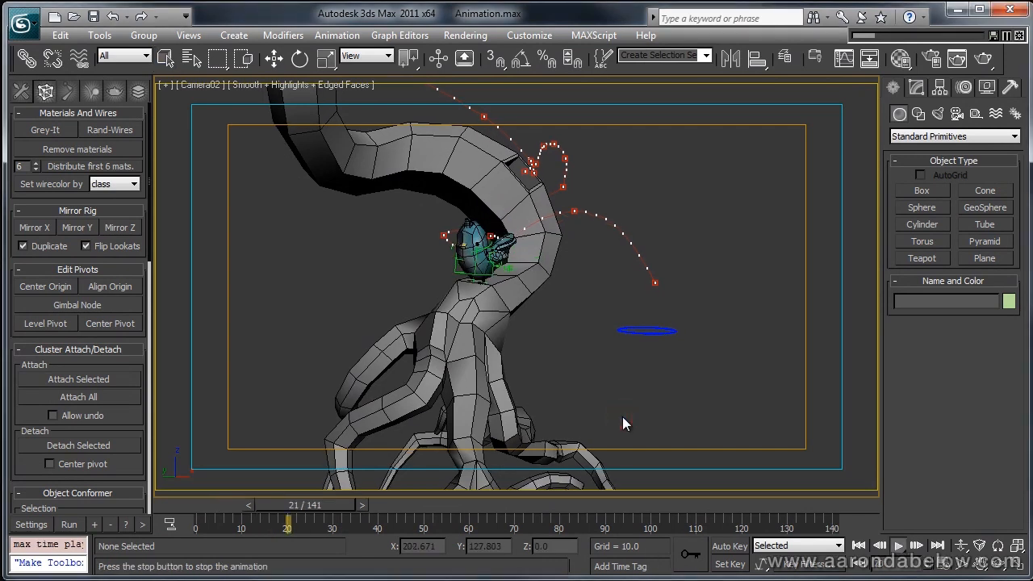
{"action": "left_click", "coordinate": [898, 546]}
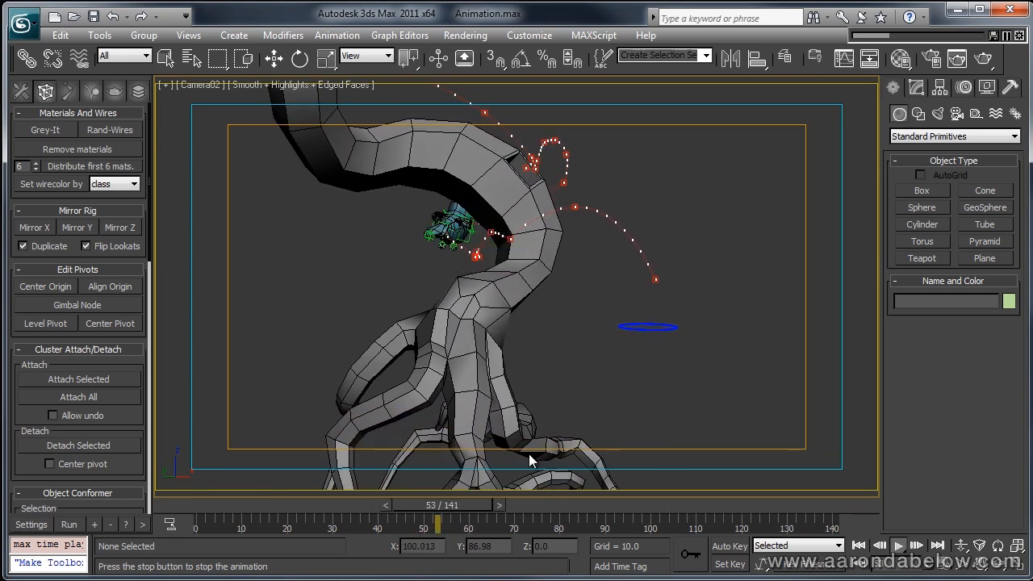
{"action": "left_click", "coordinate": [897, 546]}
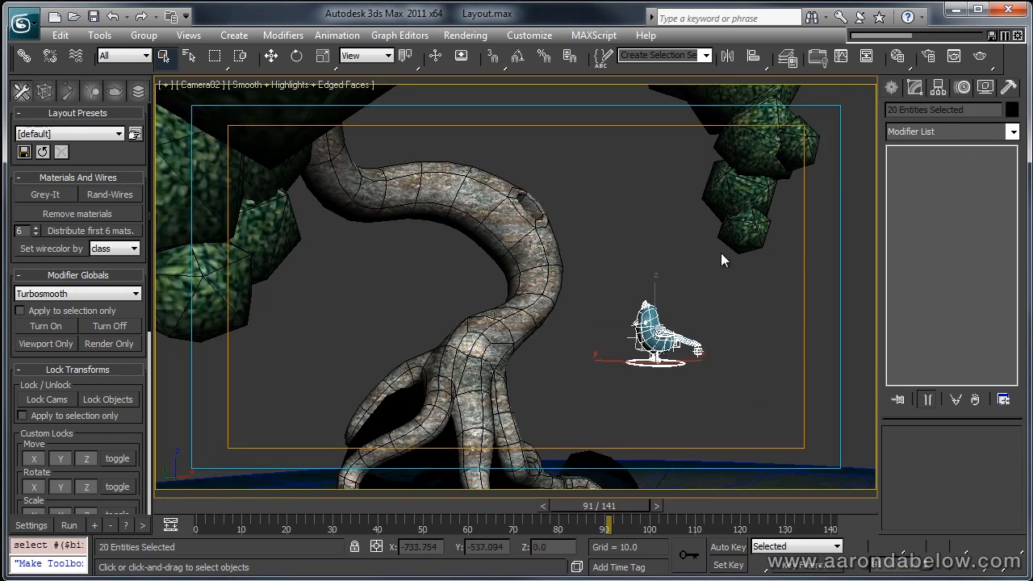
Step: Rewind Layout.max to frame 0 and reselect the bird posed beside the tree
{"action": "left_click_drag", "start_coordinate": [573, 275], "coordinate": [711, 417]}
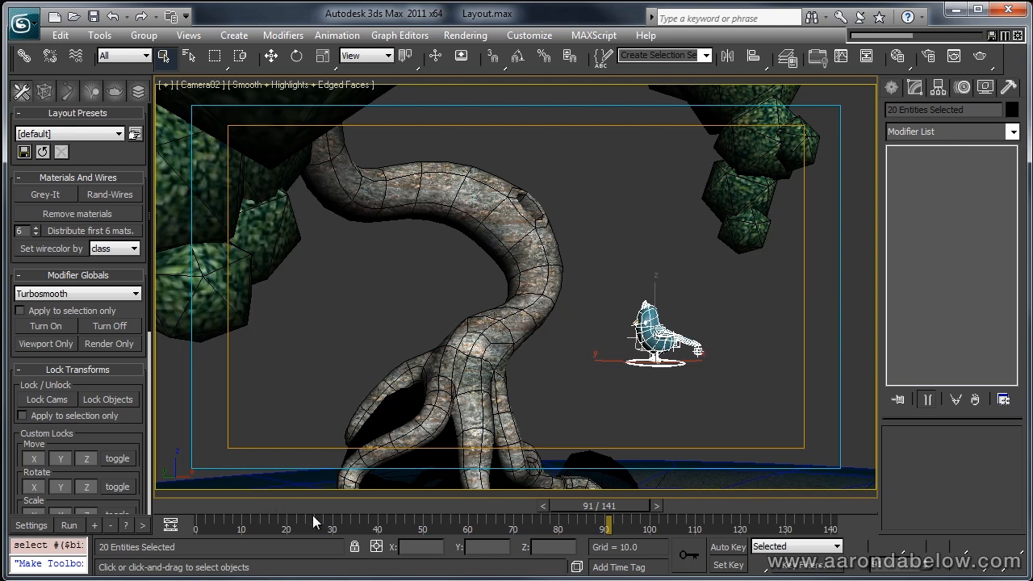
{"action": "left_click_drag", "start_coordinate": [599, 505], "coordinate": [197, 506]}
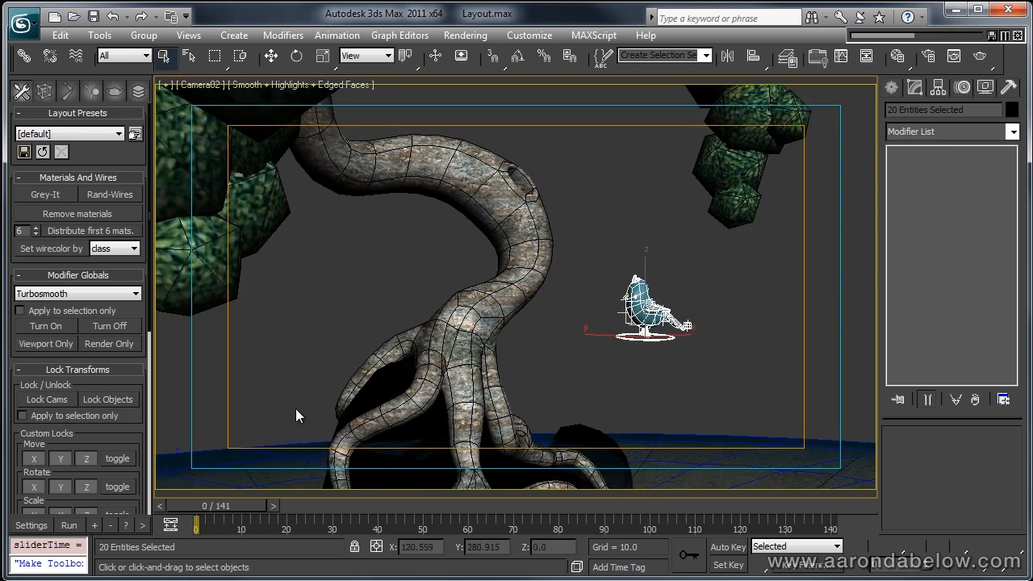
{"action": "left_click", "coordinate": [320, 443]}
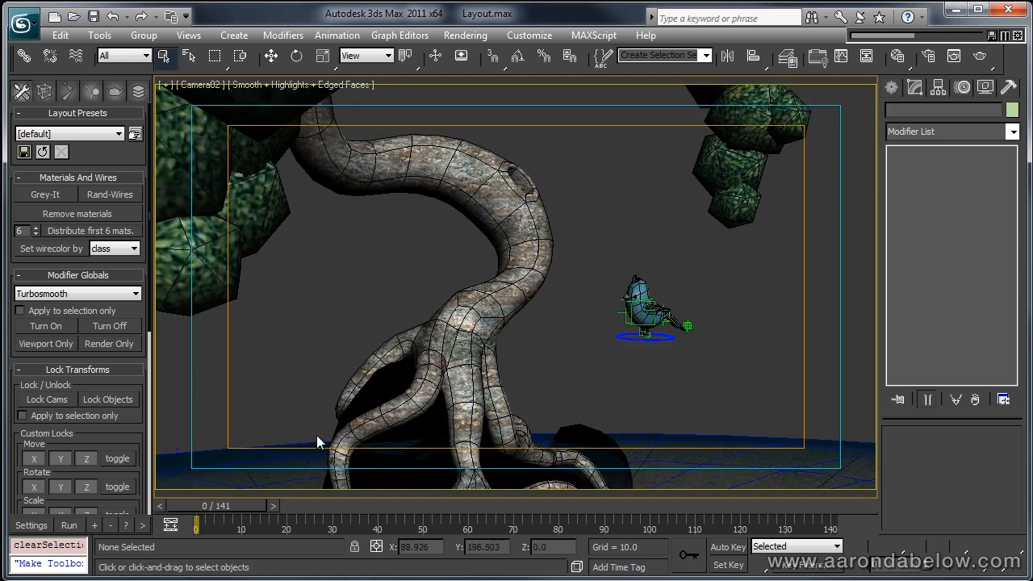
{"action": "left_click", "coordinate": [643, 304]}
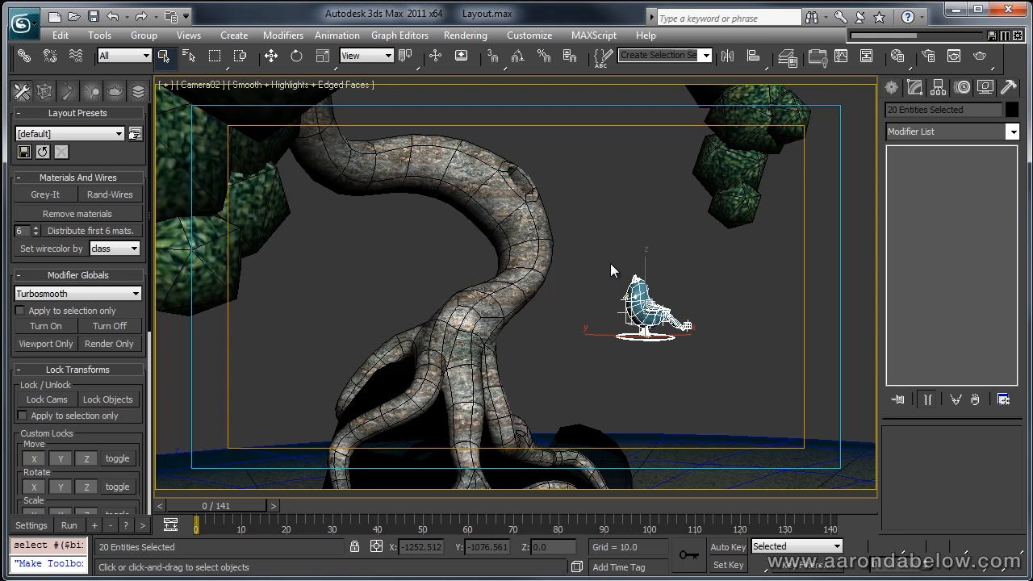
{"action": "mouse_move", "coordinate": [531, 272]}
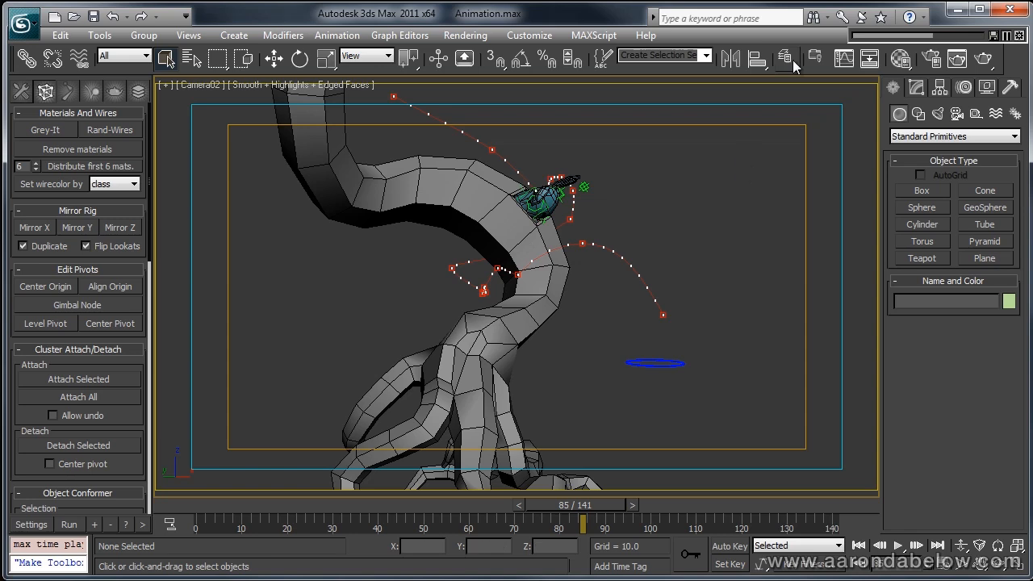
Step: Select all objects on the bird controllers layer via the Layer Manager
{"action": "left_click", "coordinate": [788, 58]}
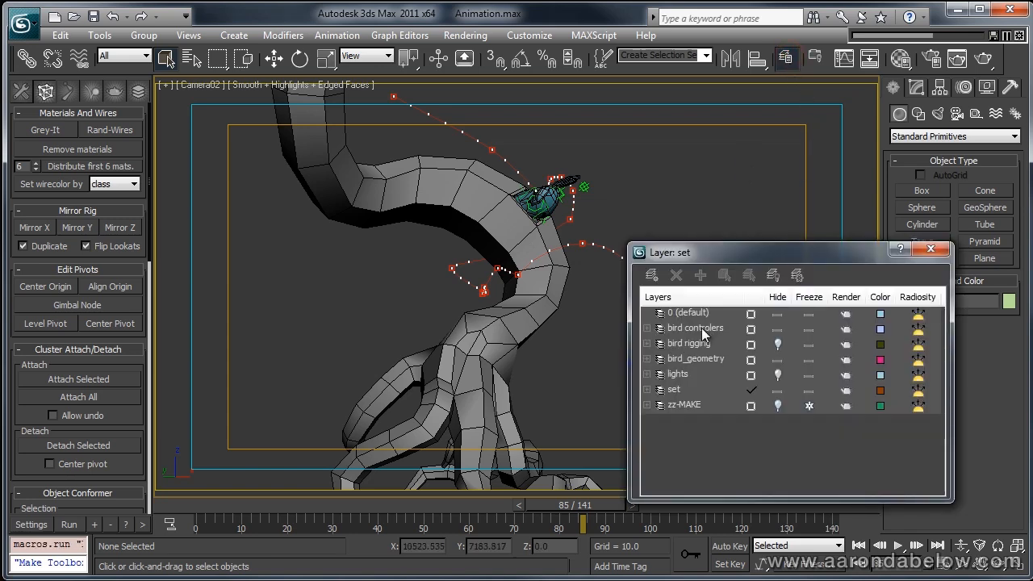
{"action": "left_click", "coordinate": [695, 328]}
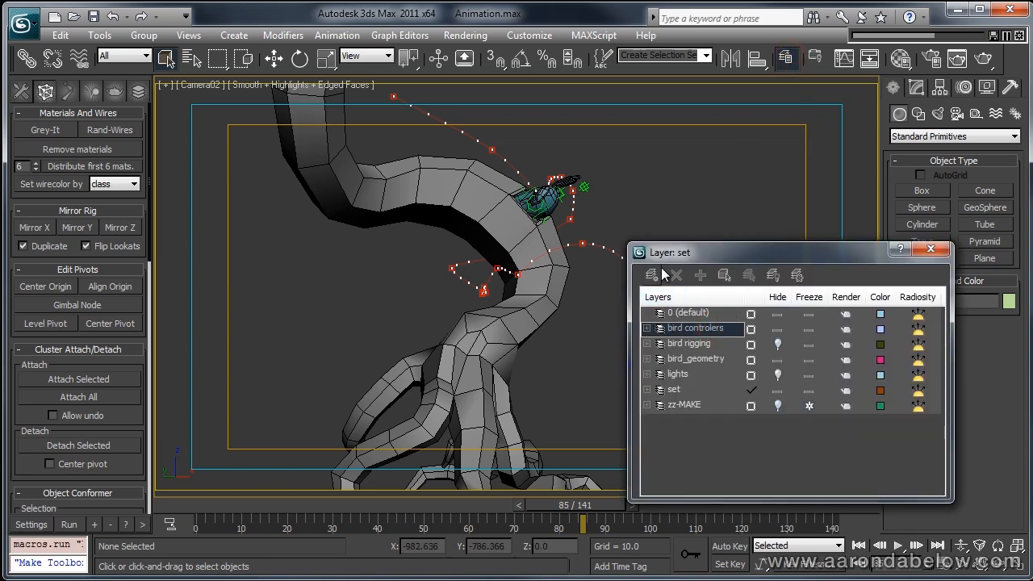
{"action": "right_click", "coordinate": [691, 328]}
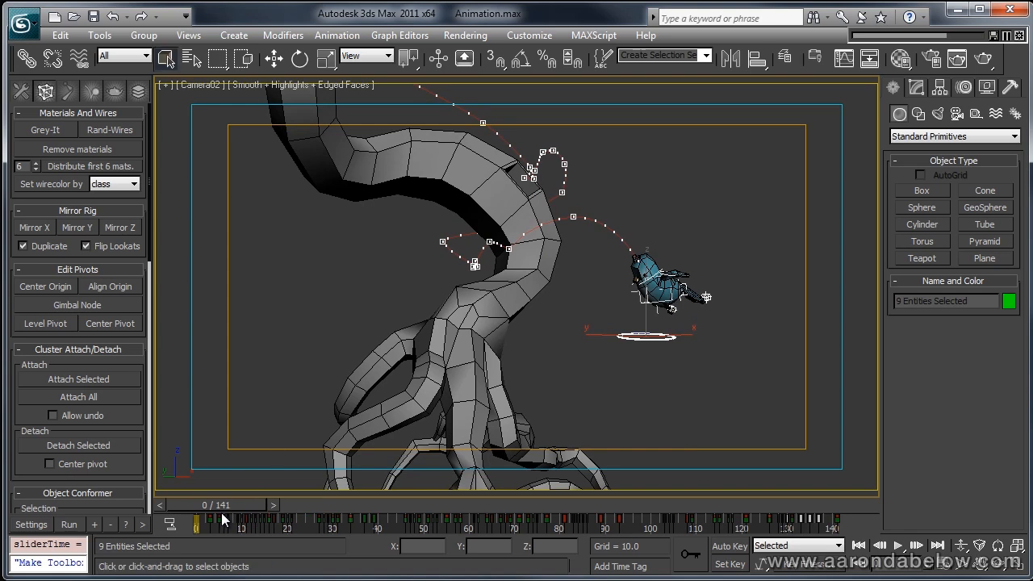
Step: Start Save Animation for the selected bird controls, bringing up the Save XML Animation File dialog
{"action": "left_click", "coordinate": [336, 36]}
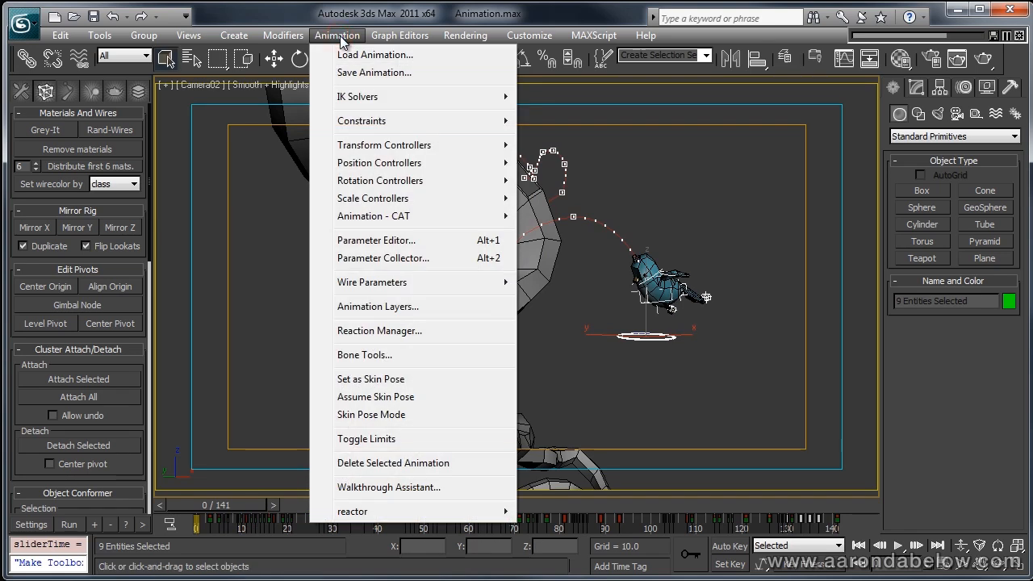
{"action": "left_click", "coordinate": [375, 72]}
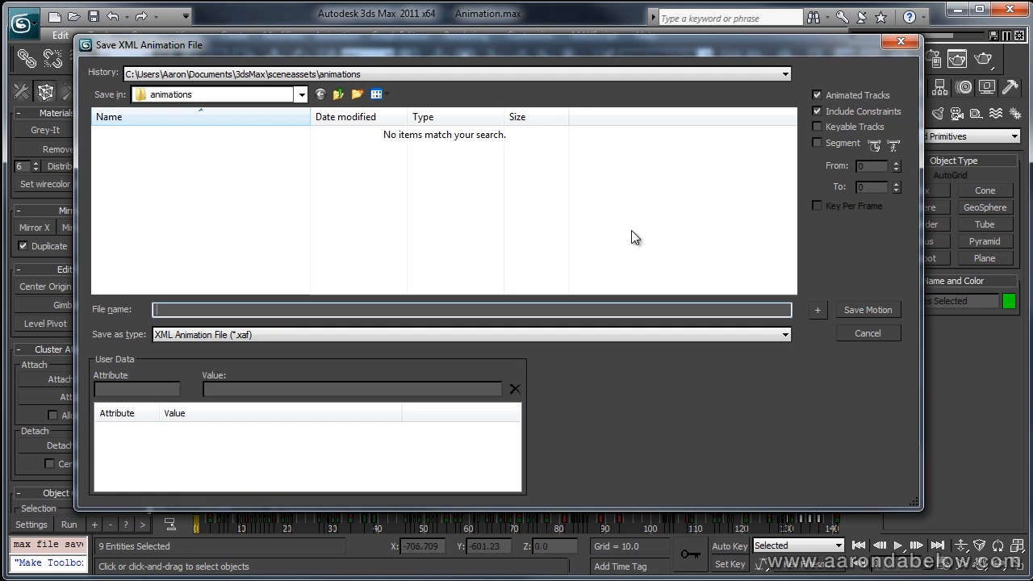
{"action": "mouse_move", "coordinate": [400, 285]}
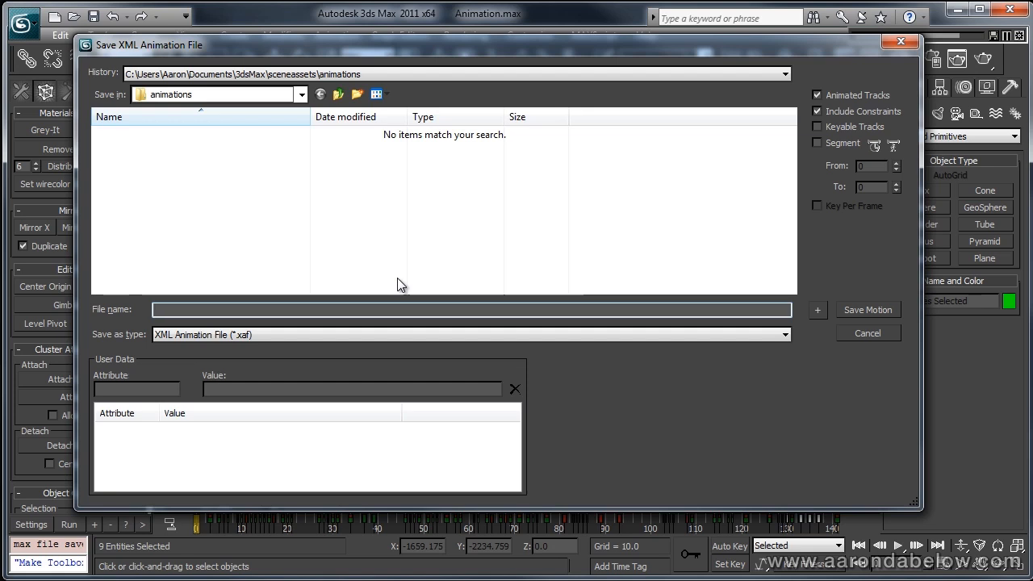
{"action": "mouse_move", "coordinate": [449, 223]}
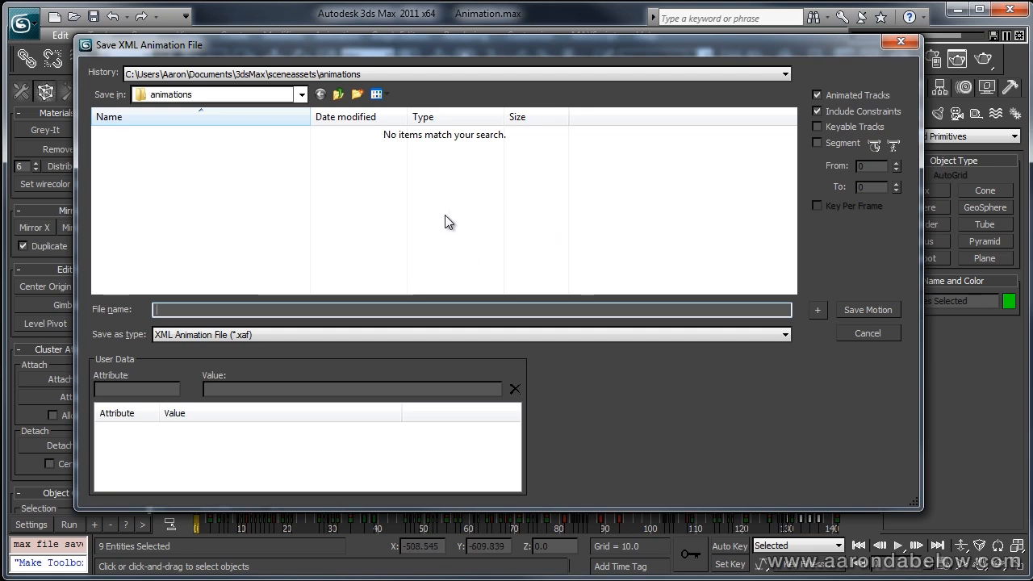
{"action": "mouse_move", "coordinate": [407, 273]}
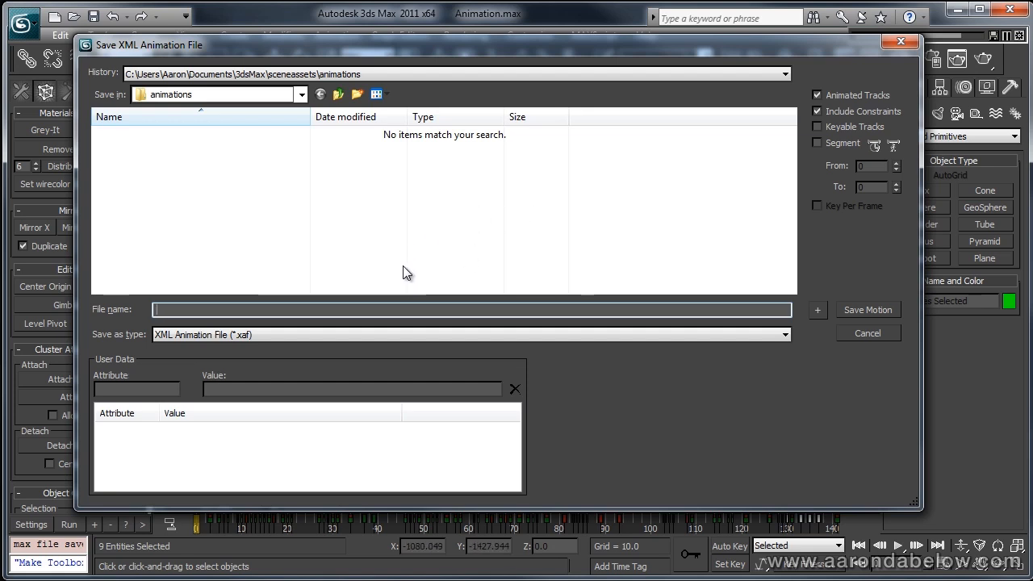
{"action": "mouse_move", "coordinate": [396, 288]}
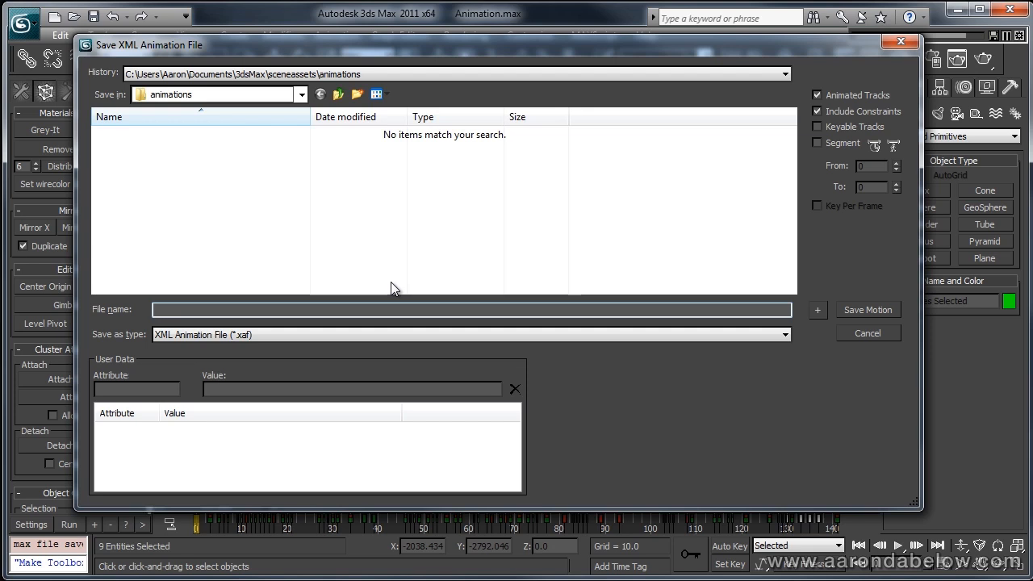
{"action": "mouse_move", "coordinate": [294, 281]}
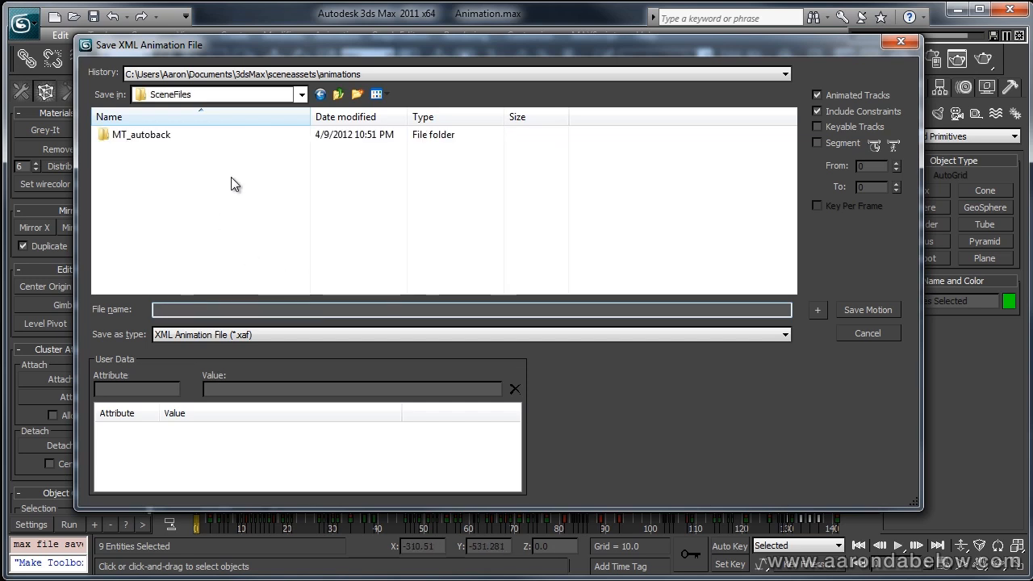
Step: Save the bird's motion with constraints as Character_01_Animation.xaf
{"action": "type", "text": "Character_01"}
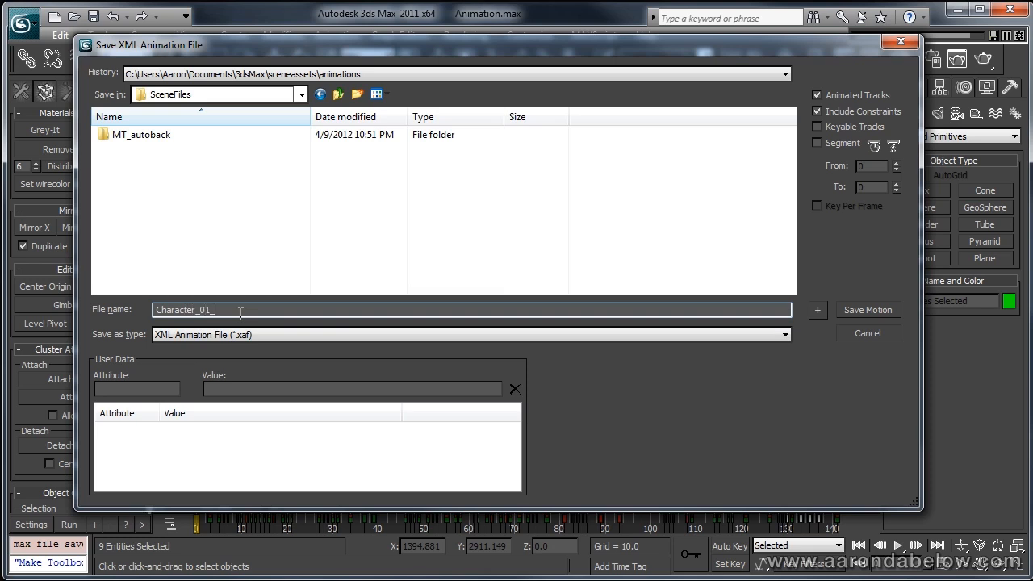
{"action": "type", "text": "_A"}
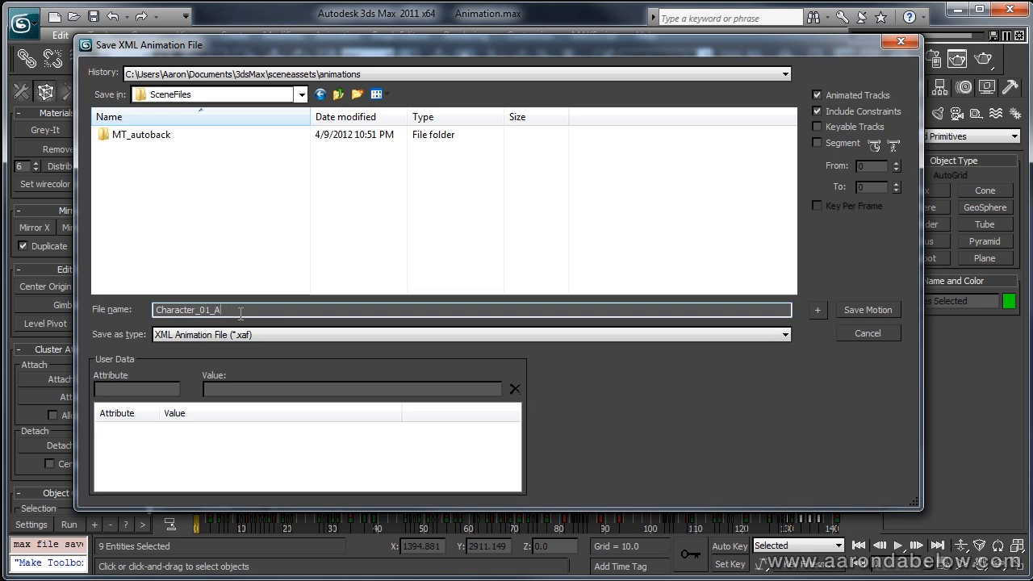
{"action": "type", "text": "nimation"}
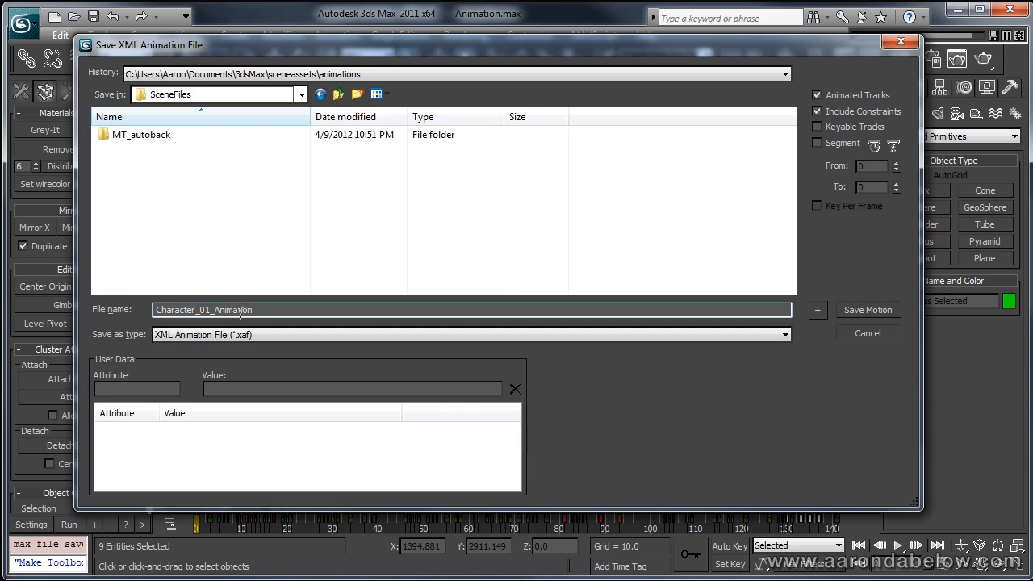
{"action": "left_click", "coordinate": [867, 310]}
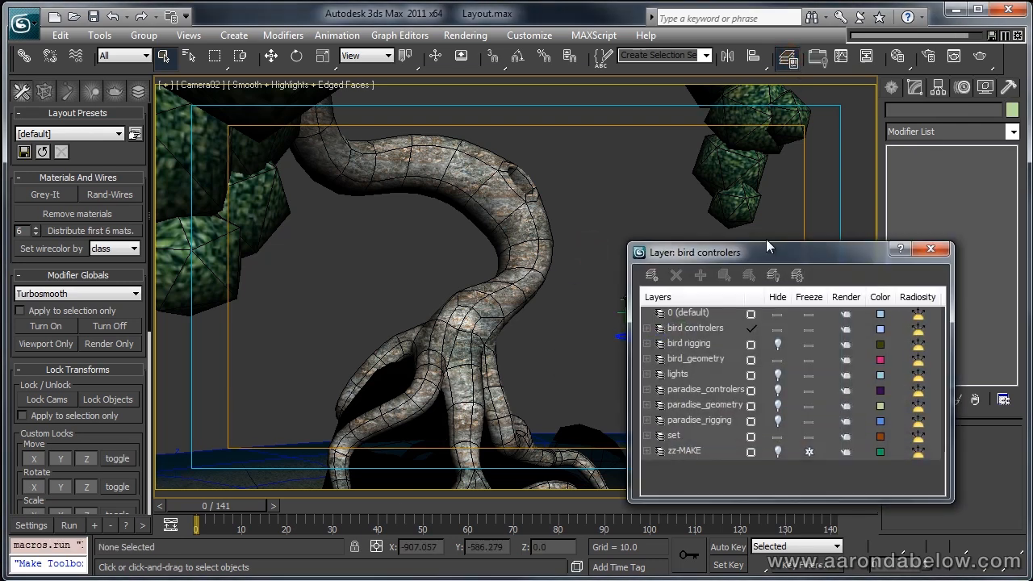
Step: Select every object on the bird controllers layer in Layout.max
{"action": "left_click_drag", "start_coordinate": [767, 252], "coordinate": [767, 217]}
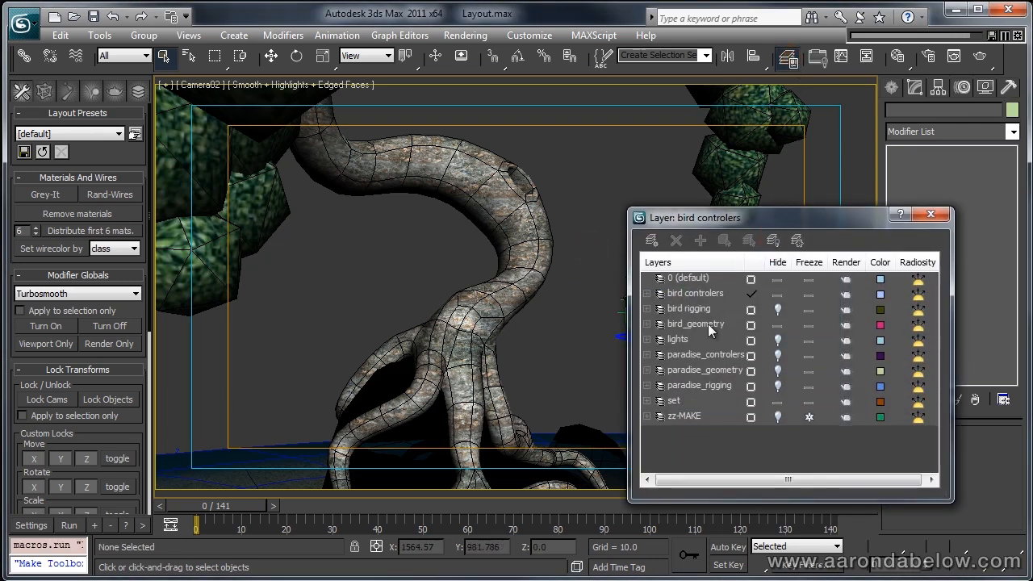
{"action": "right_click", "coordinate": [694, 294]}
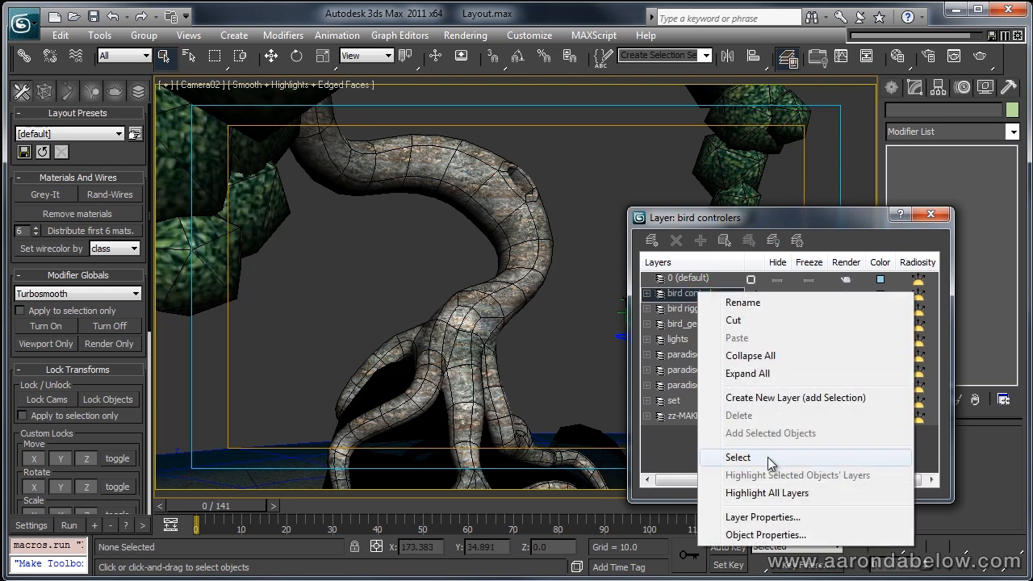
{"action": "left_click", "coordinate": [736, 457]}
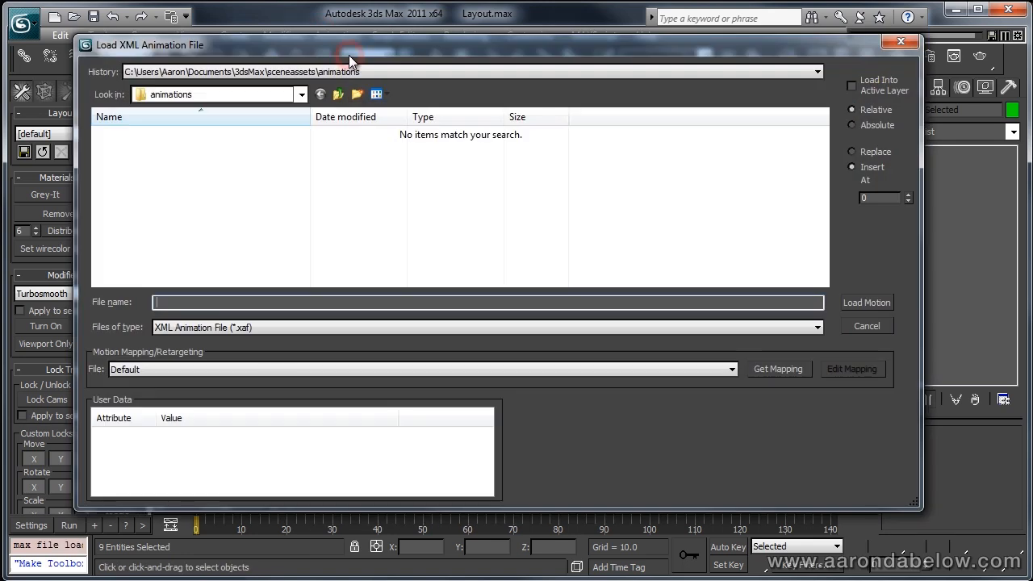
Step: Load Character_01_Animation.xaf from the SceneFiles folder onto the selected controllers
{"action": "type", "text": "E:\\Projects\\VideoTutorials\\TransferringAnimation\\SceneFiles"}
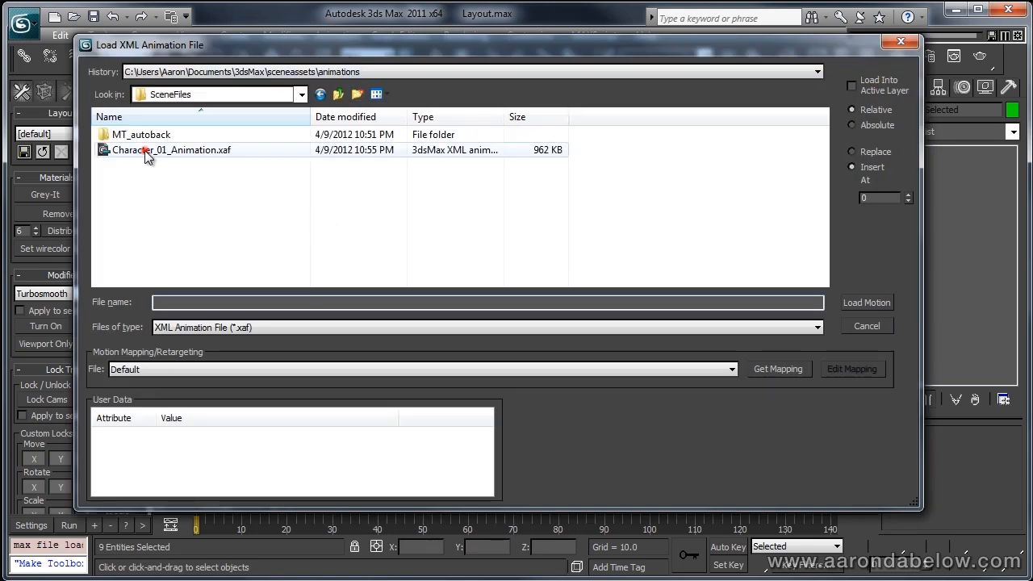
{"action": "left_click", "coordinate": [171, 148]}
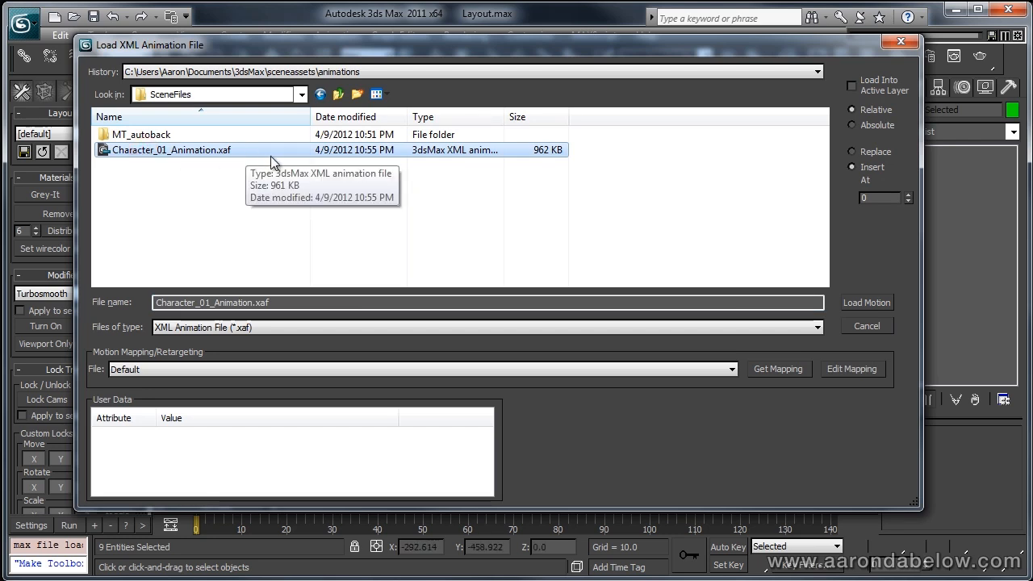
{"action": "mouse_move", "coordinate": [887, 294]}
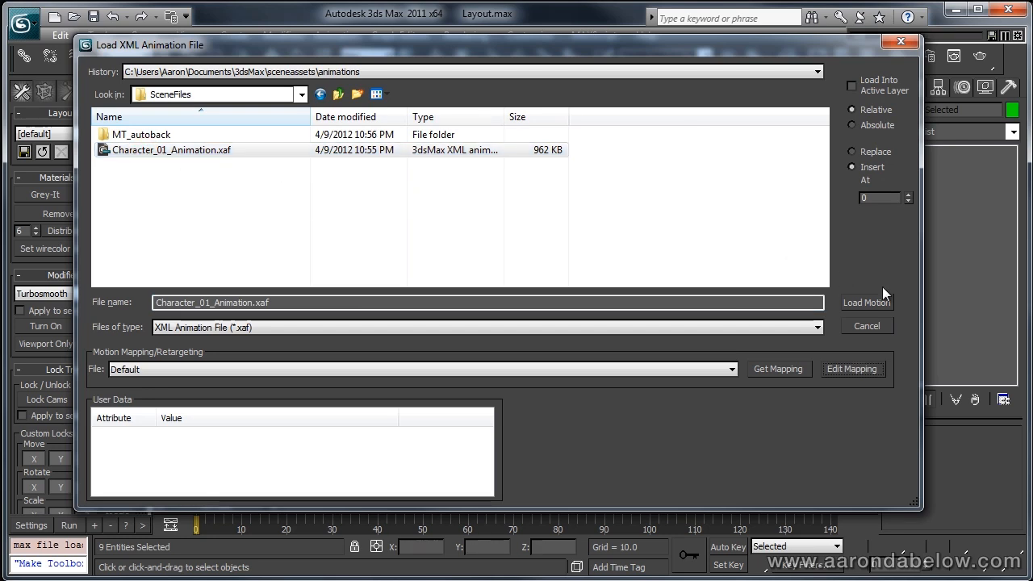
{"action": "left_click", "coordinate": [867, 302]}
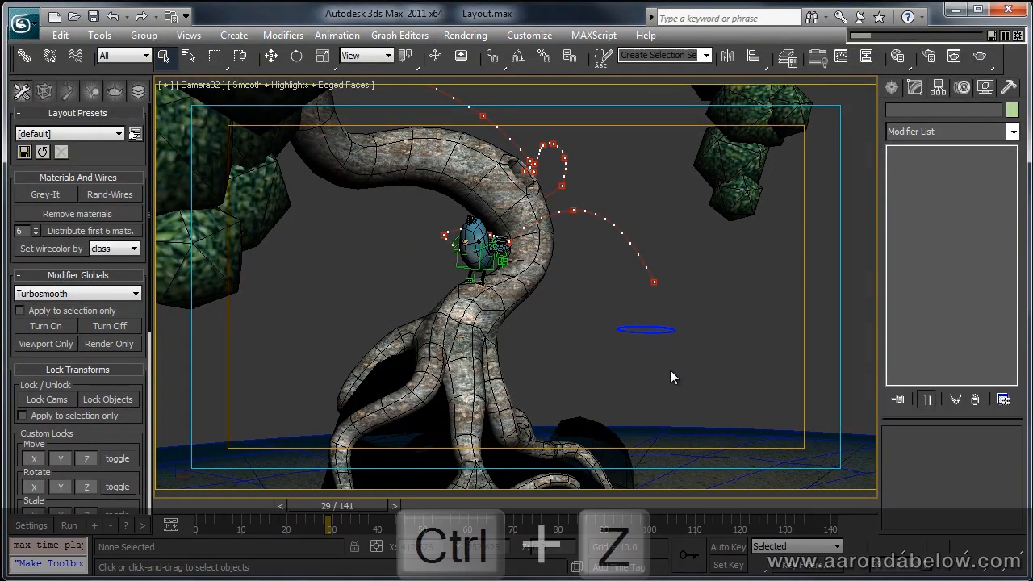
Step: Undo the loaded flight path and move bird_GLOBAL down near the tree roots
{"action": "key", "text": "ctrl+z"}
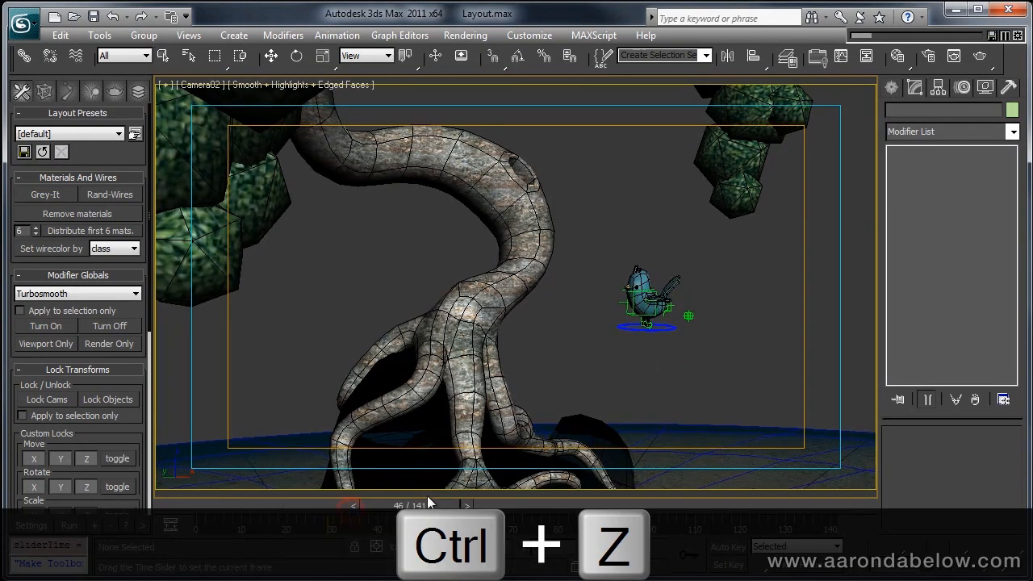
{"action": "key", "text": "ctrl+z"}
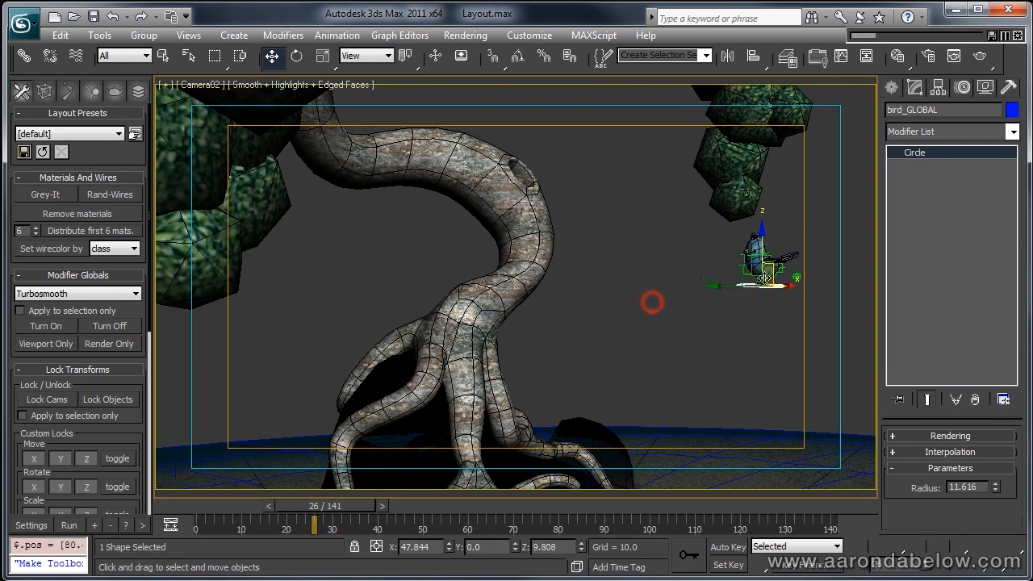
{"action": "left_click_drag", "start_coordinate": [762, 277], "coordinate": [791, 243]}
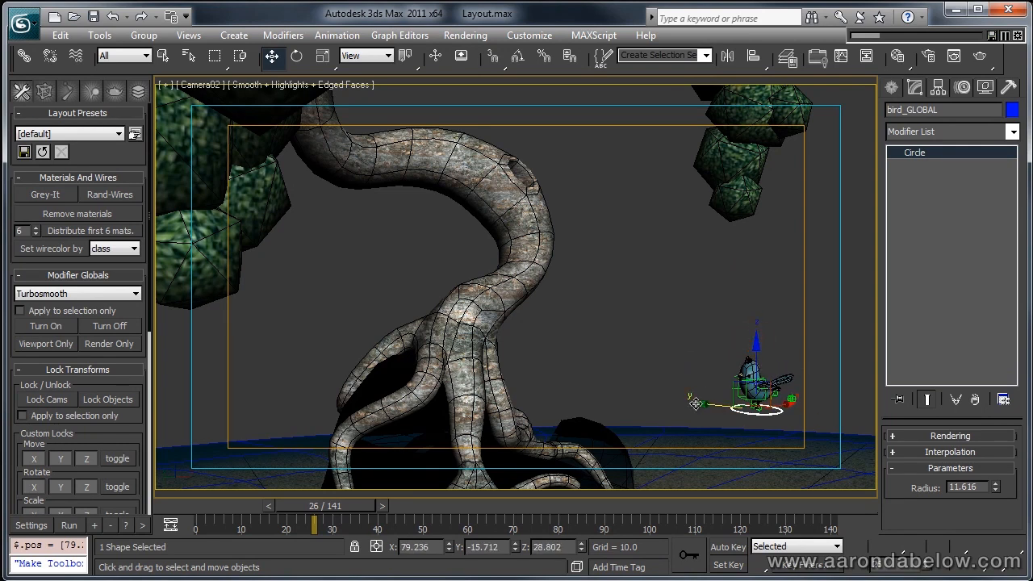
{"action": "mouse_move", "coordinate": [797, 432]}
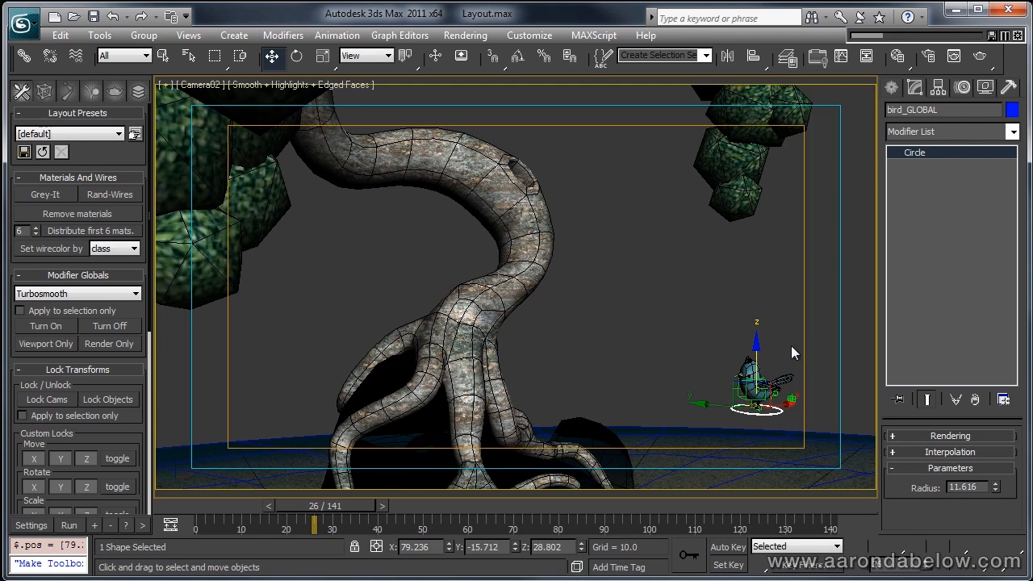
{"action": "mouse_move", "coordinate": [720, 322]}
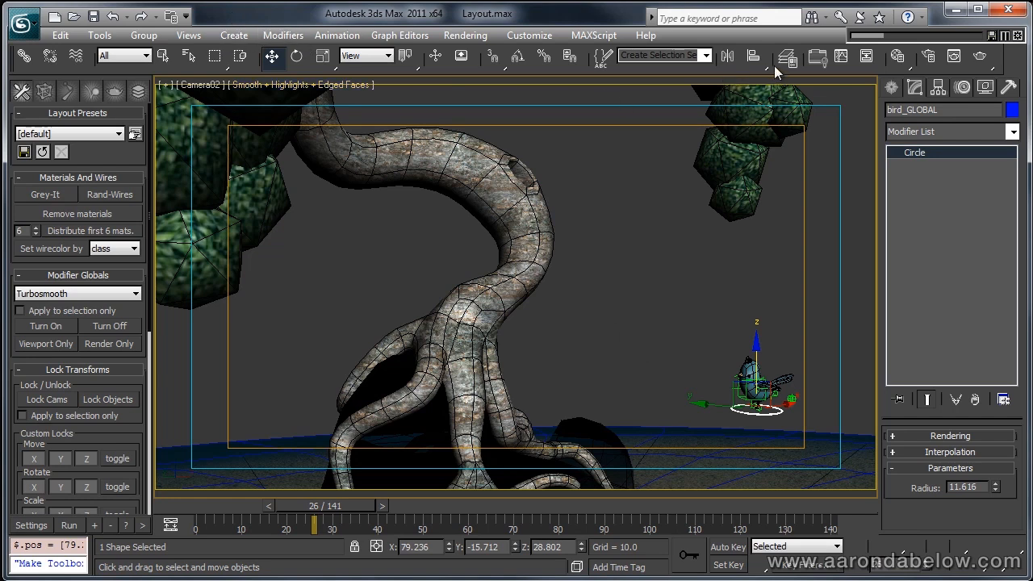
Step: Reselect the bird controllers and reload the saved flight with Replace and Absolute
{"action": "right_click", "coordinate": [691, 294]}
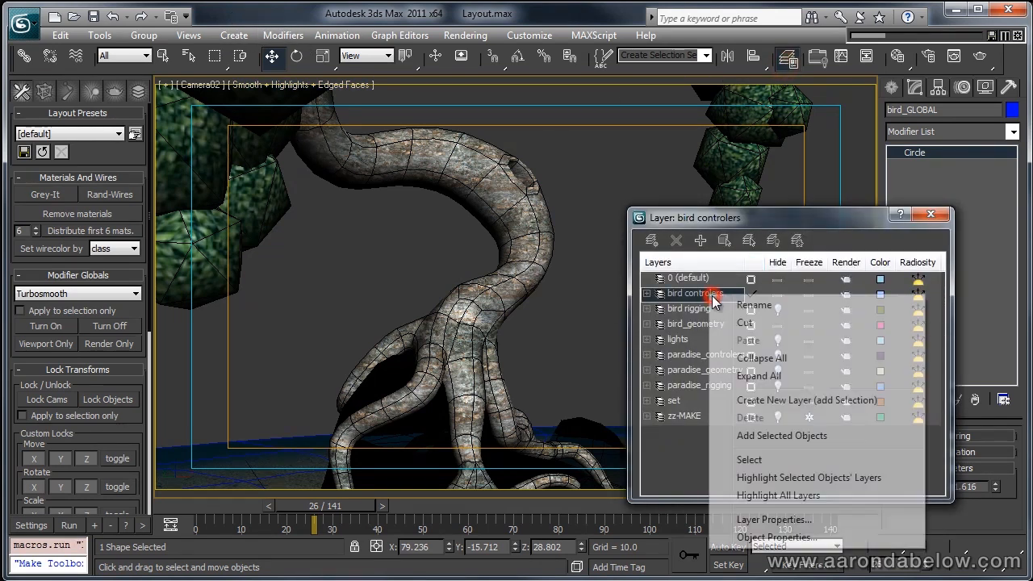
{"action": "left_click", "coordinate": [749, 459]}
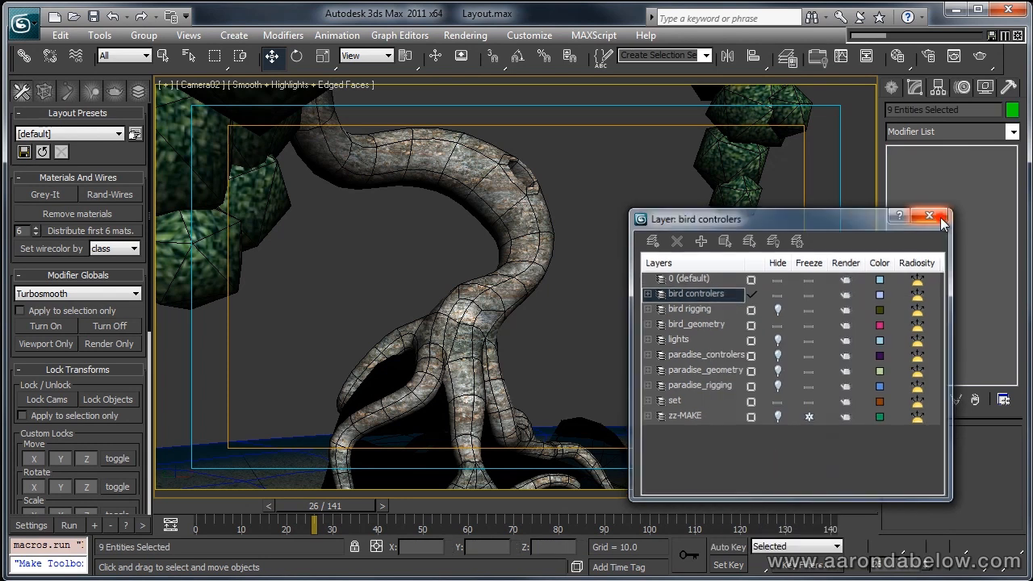
{"action": "left_click", "coordinate": [336, 35]}
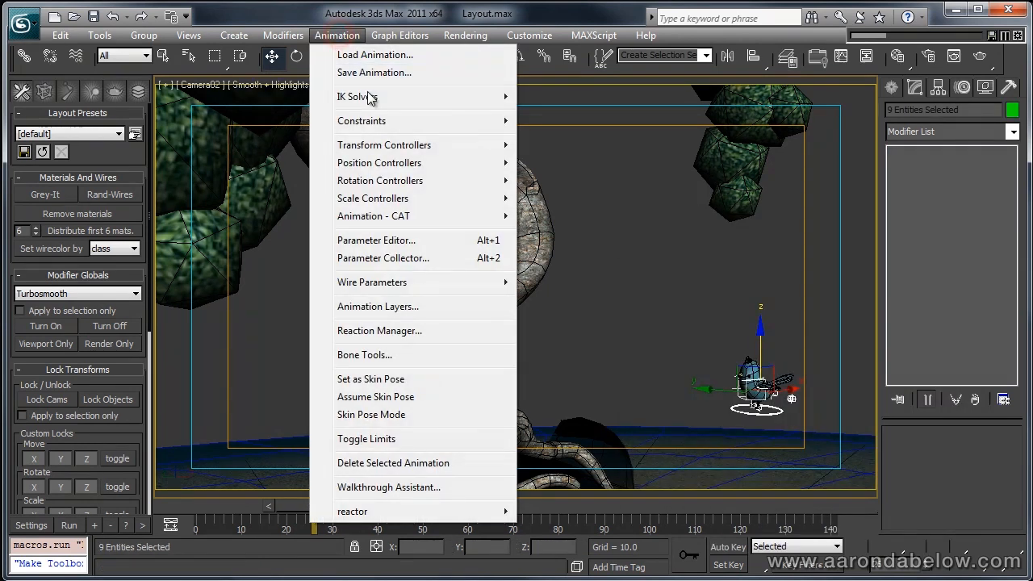
{"action": "left_click", "coordinate": [374, 54]}
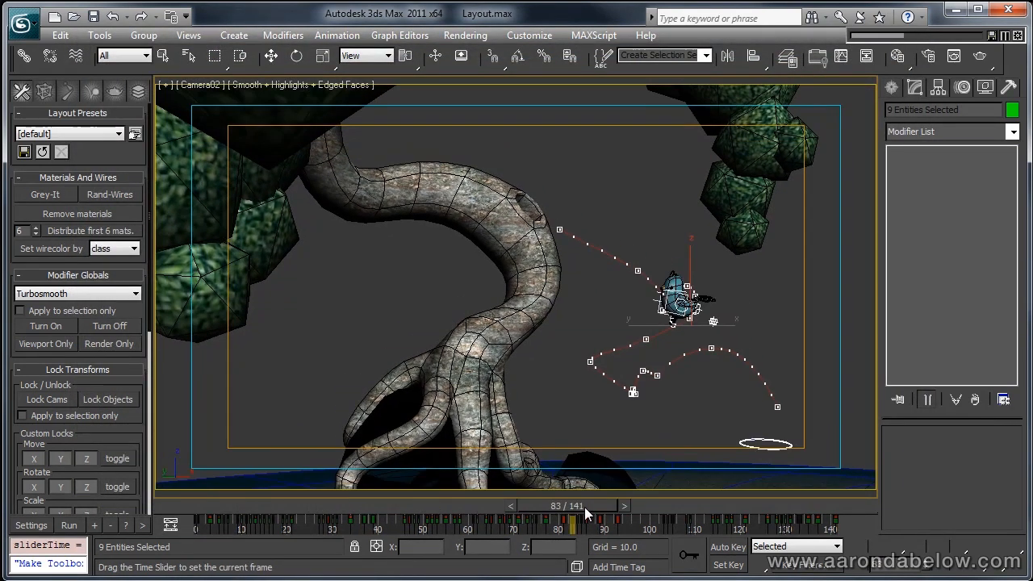
Step: Scrub through the flight to confirm the path now starts from the bird's spot near the roots
{"action": "left_click_drag", "start_coordinate": [571, 526], "coordinate": [297, 526]}
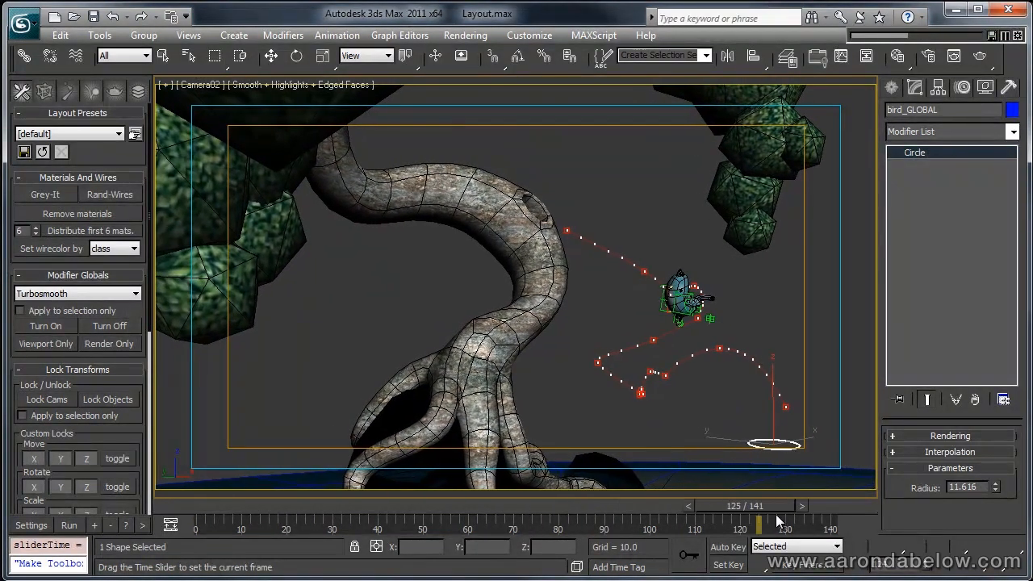
{"action": "left_click_drag", "start_coordinate": [775, 520], "coordinate": [197, 520]}
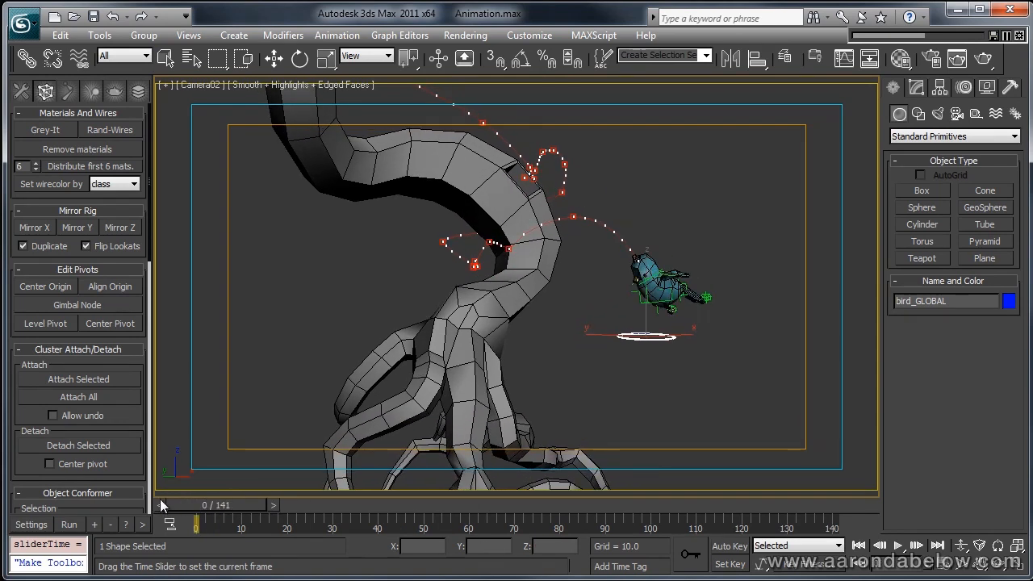
Step: Jump Animation.max to frame 9, showing the bird a short way along its flight
{"action": "left_click", "coordinate": [691, 556]}
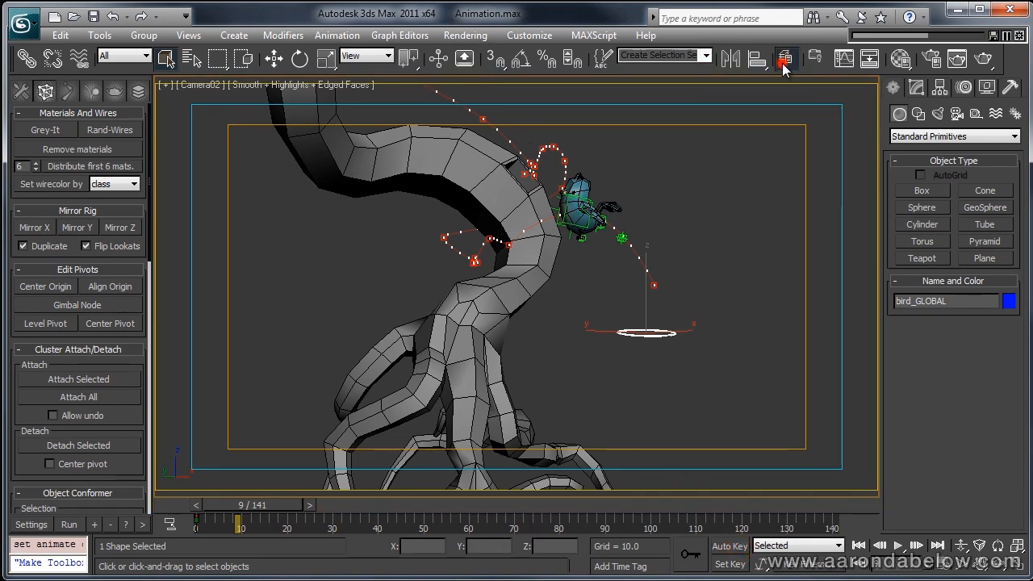
Step: With the bird controllers selected, start Save Animation to write their motion to an XAF file
{"action": "left_click", "coordinate": [785, 58]}
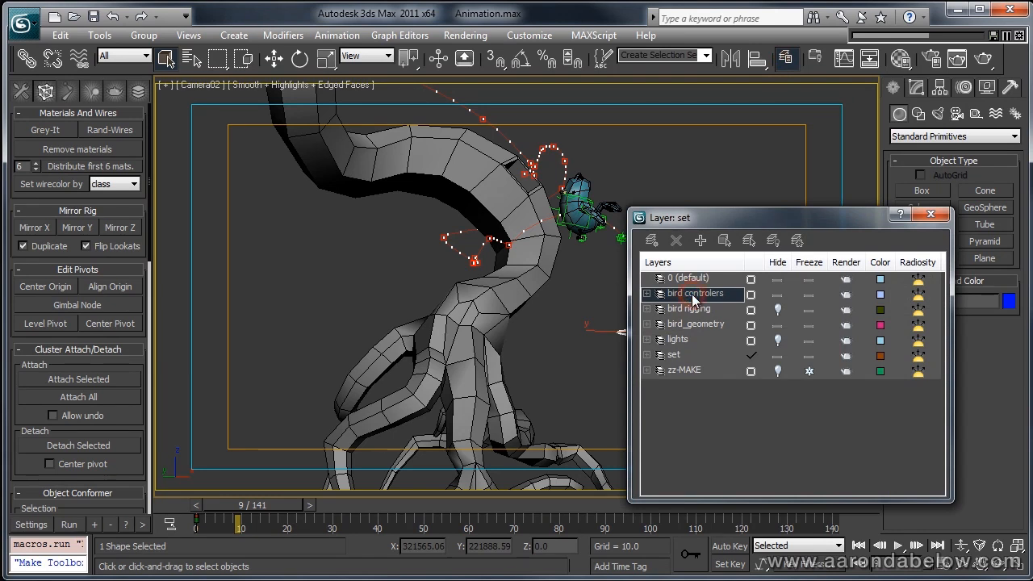
{"action": "left_click", "coordinate": [701, 294]}
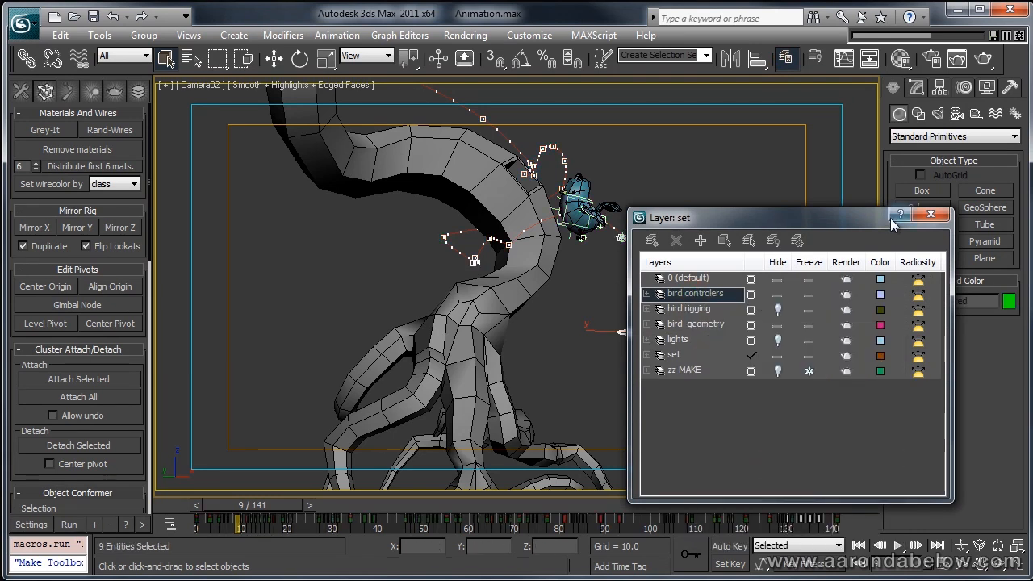
{"action": "left_click", "coordinate": [336, 35]}
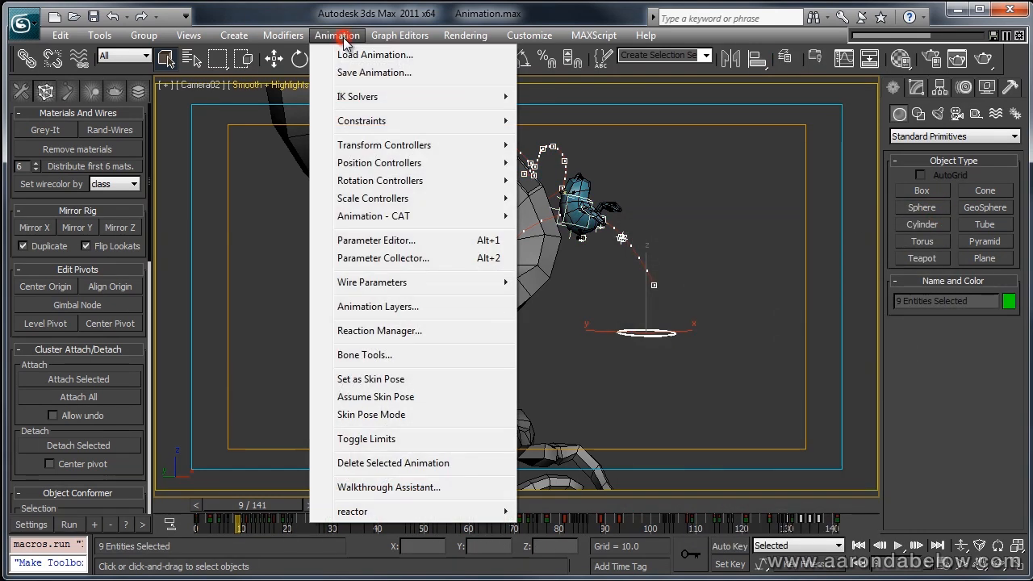
{"action": "left_click", "coordinate": [374, 73]}
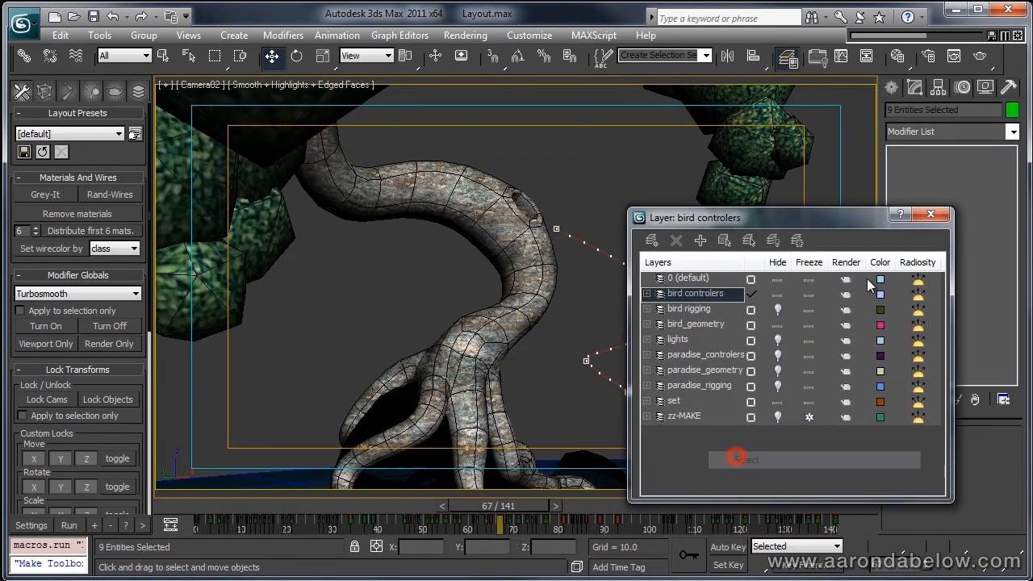
Step: Bring up the Load XML Animation File dialog listing Character_01_Animation.xaf
{"action": "left_click", "coordinate": [336, 35]}
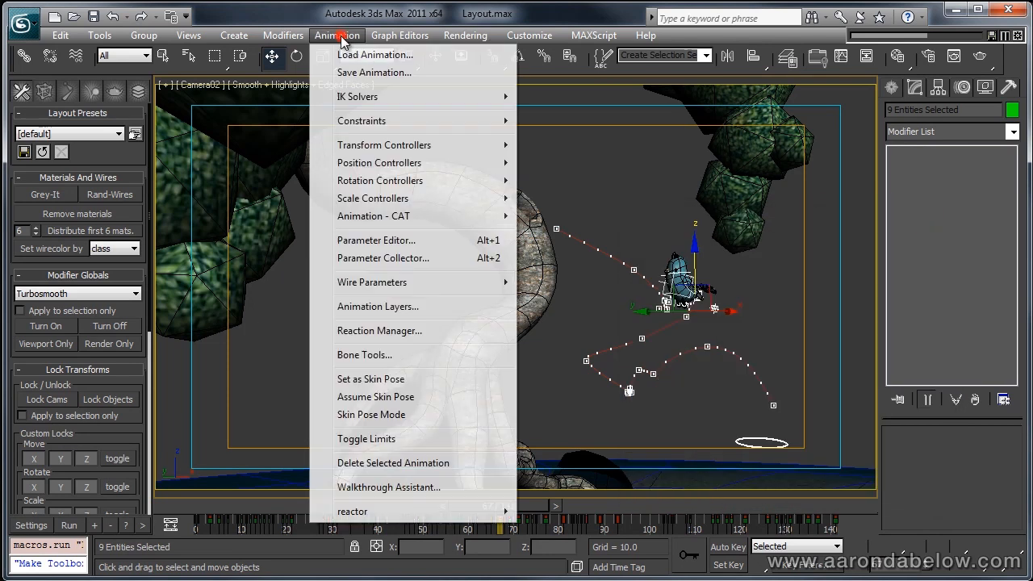
{"action": "left_click", "coordinate": [374, 55]}
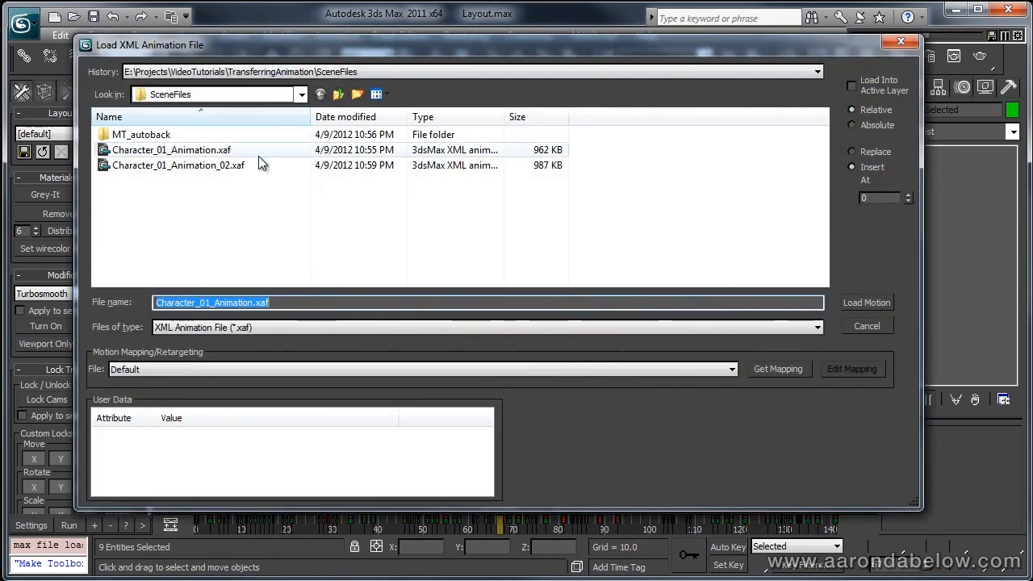
Step: Load Character_01_Animation_02.xaf onto the bird with Replace and Absolute via Load Motion
{"action": "left_click", "coordinate": [177, 165]}
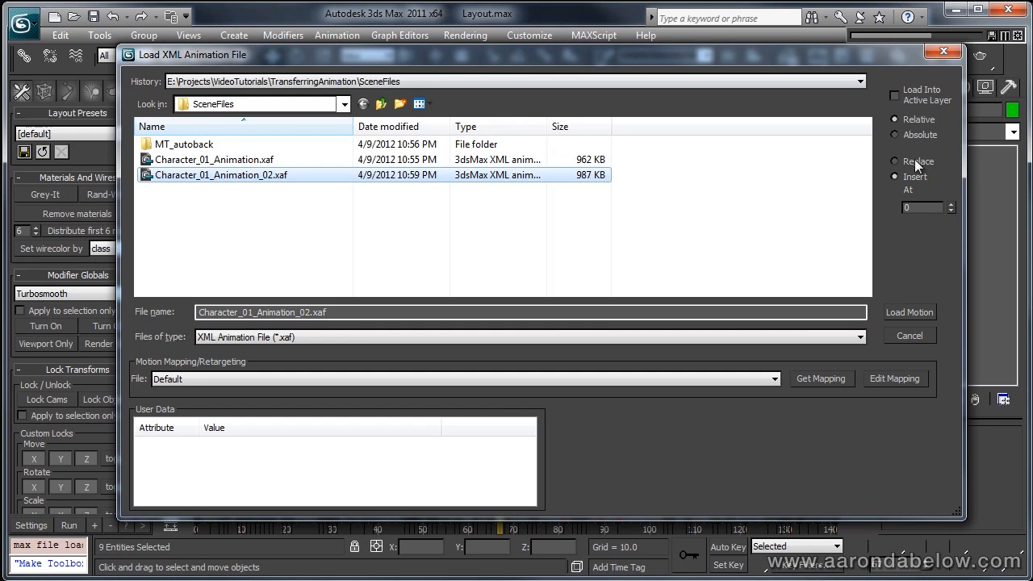
{"action": "left_click", "coordinate": [894, 162]}
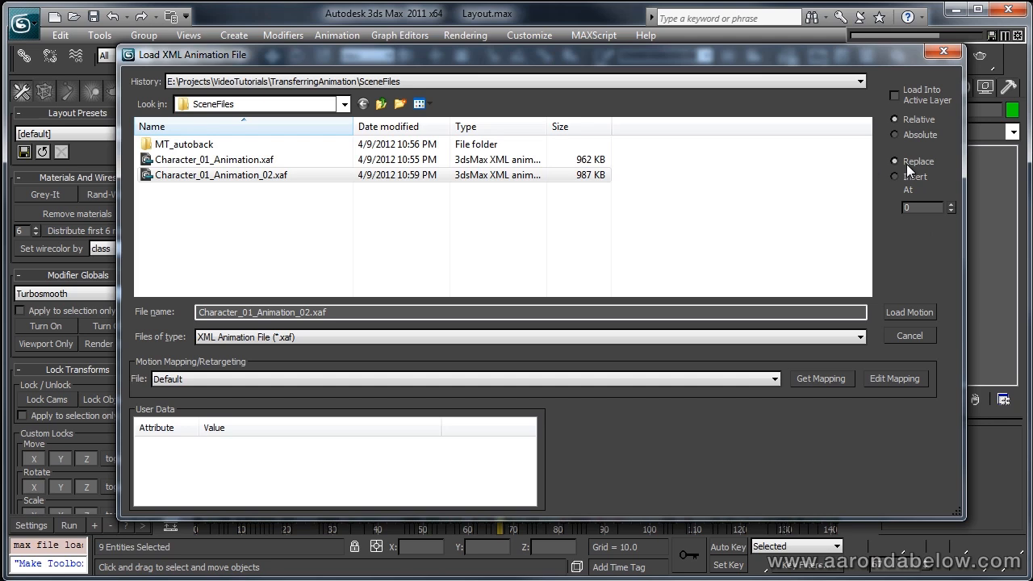
{"action": "mouse_move", "coordinate": [911, 329]}
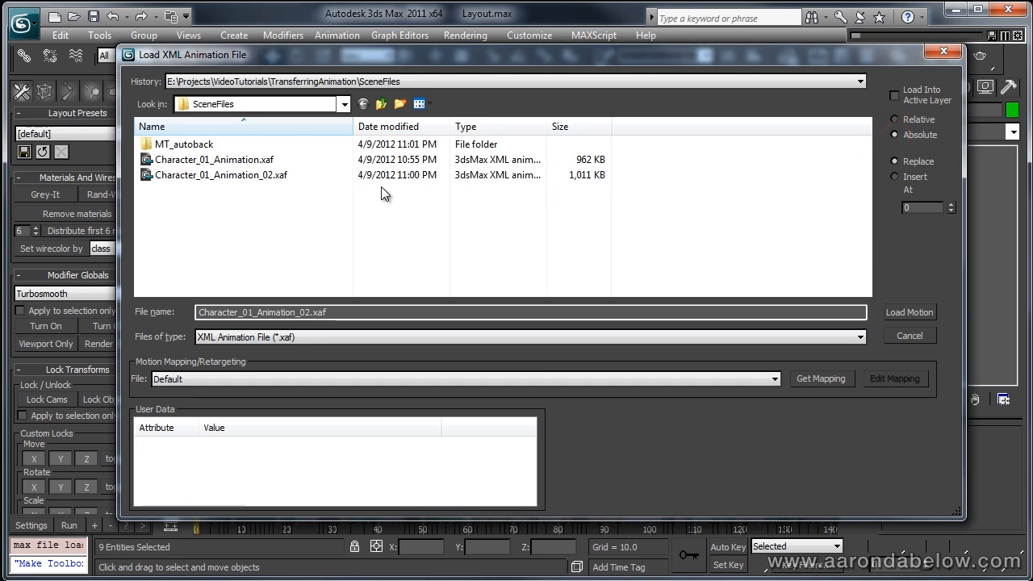
{"action": "left_click", "coordinate": [218, 174]}
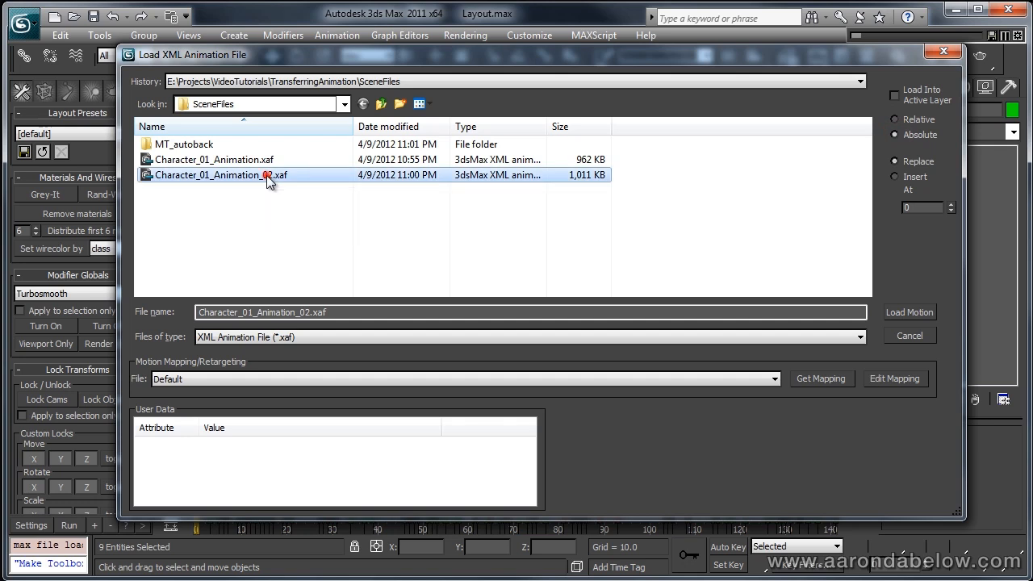
{"action": "left_click", "coordinate": [909, 314]}
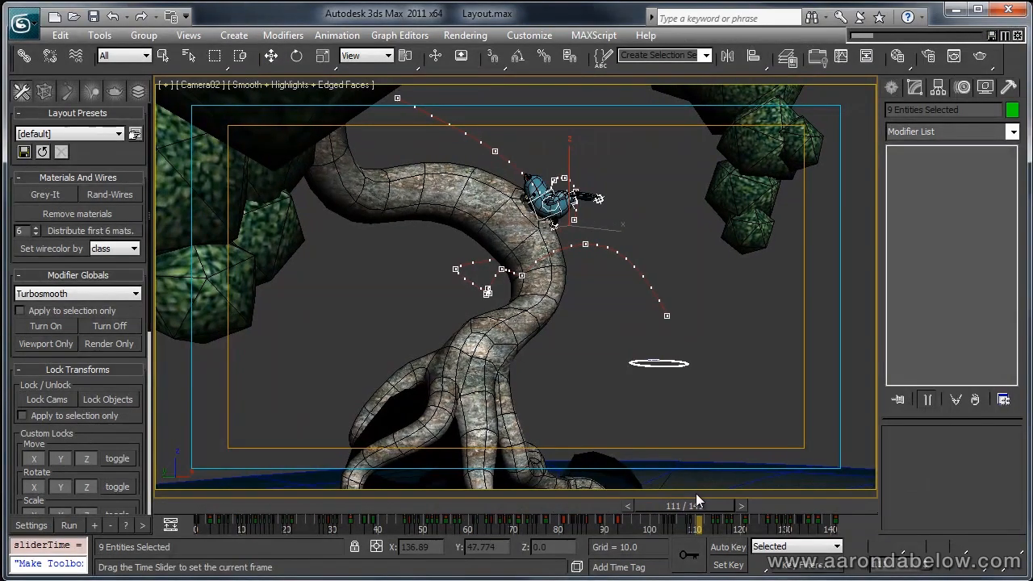
Step: Scrub the time slider, select bird_GLOBAL, and play the animation to watch the flight
{"action": "left_click_drag", "start_coordinate": [698, 517], "coordinate": [468, 516]}
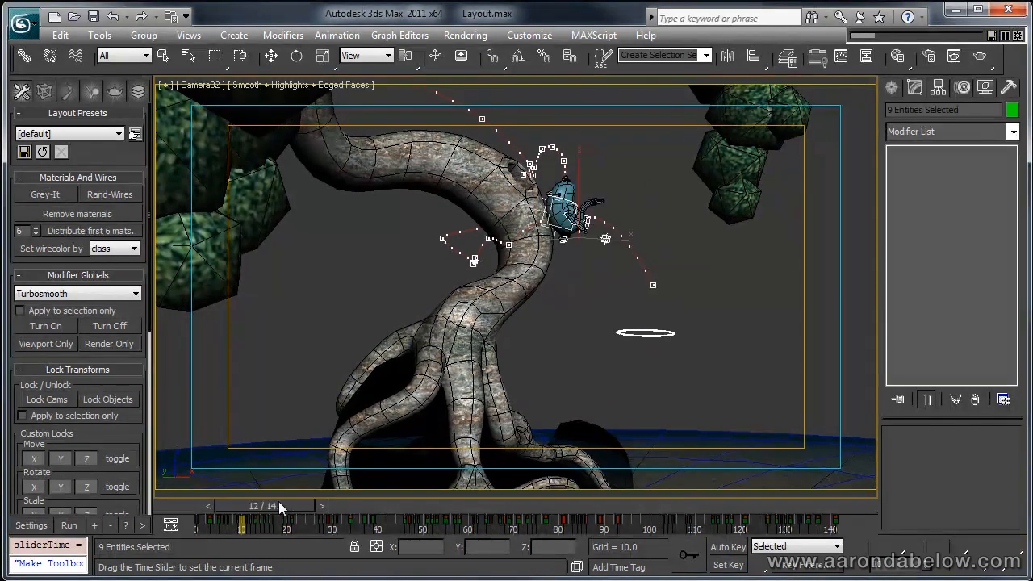
{"action": "left_click_drag", "start_coordinate": [262, 518], "coordinate": [372, 518]}
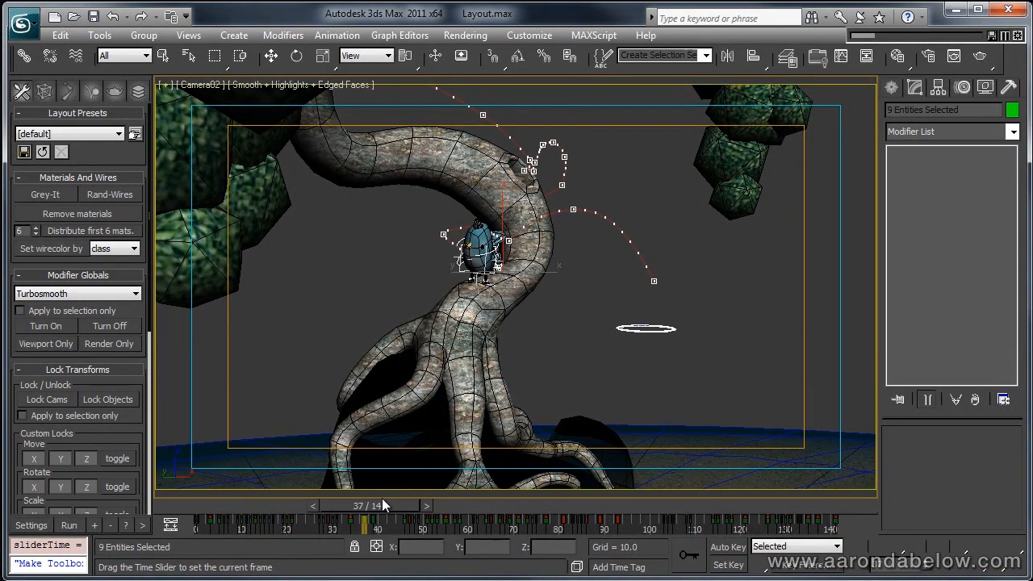
{"action": "left_click", "coordinate": [646, 330]}
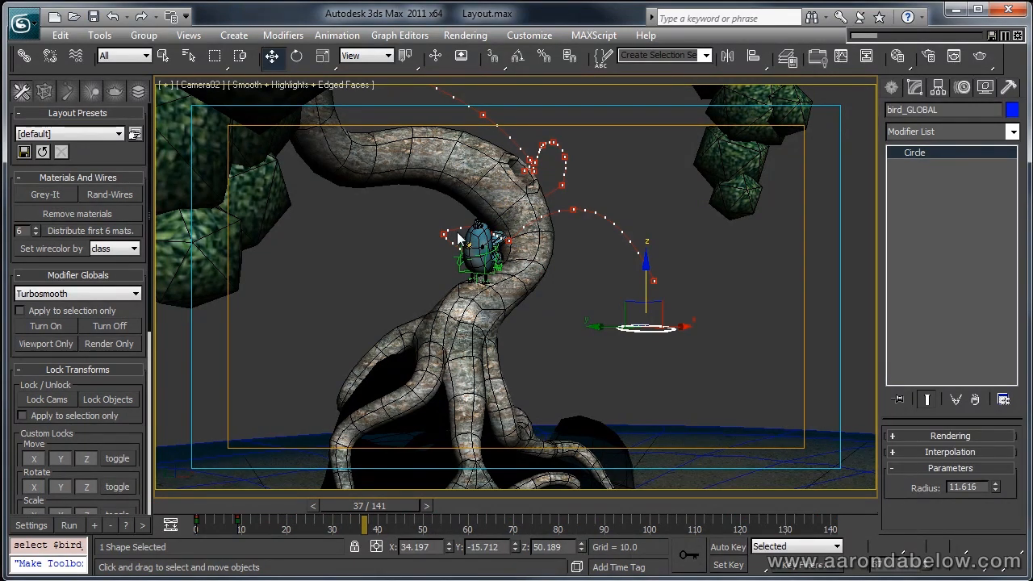
{"action": "mouse_move", "coordinate": [693, 362]}
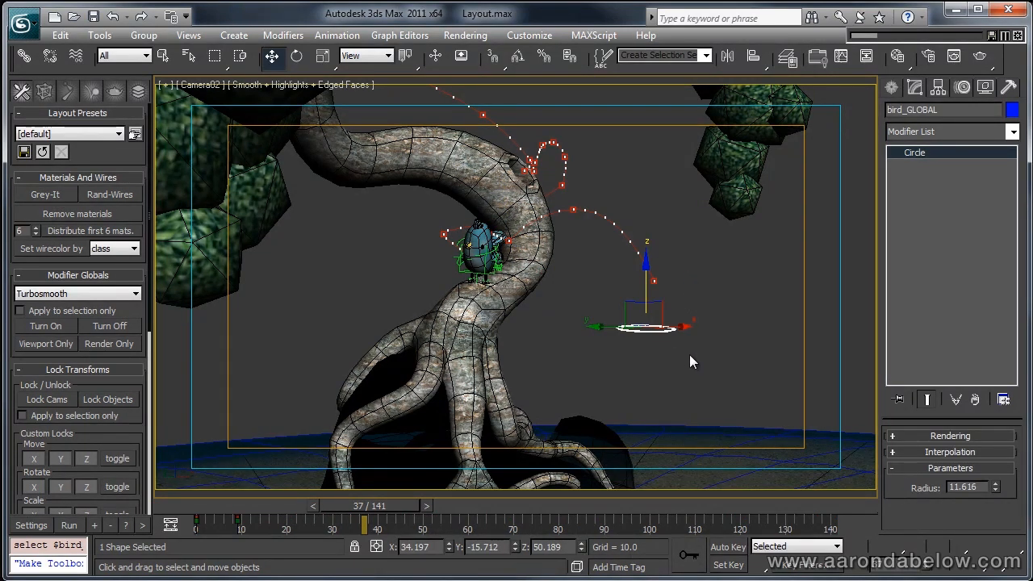
{"action": "left_click_drag", "start_coordinate": [598, 323], "coordinate": [698, 359]}
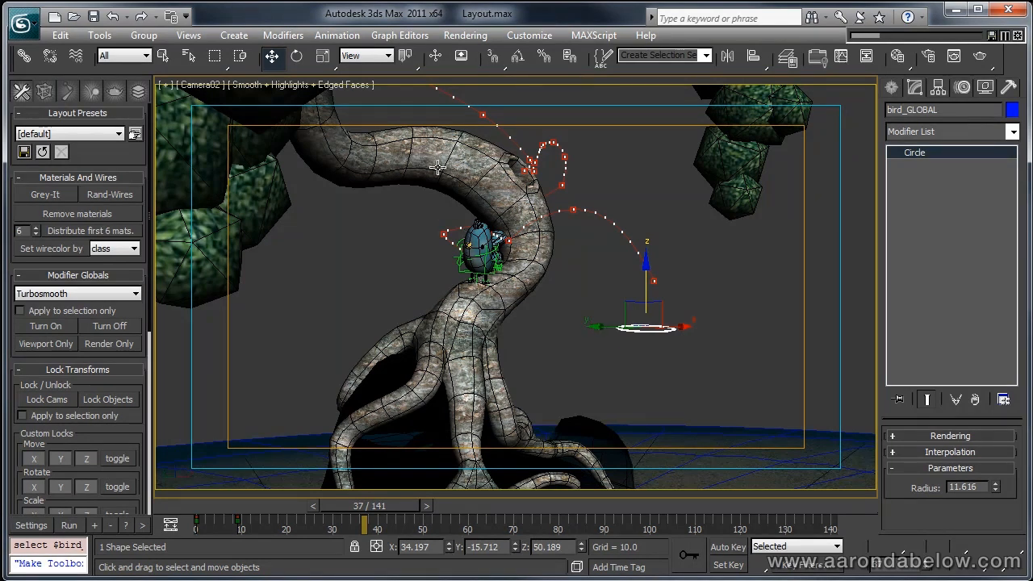
{"action": "mouse_move", "coordinate": [307, 80]}
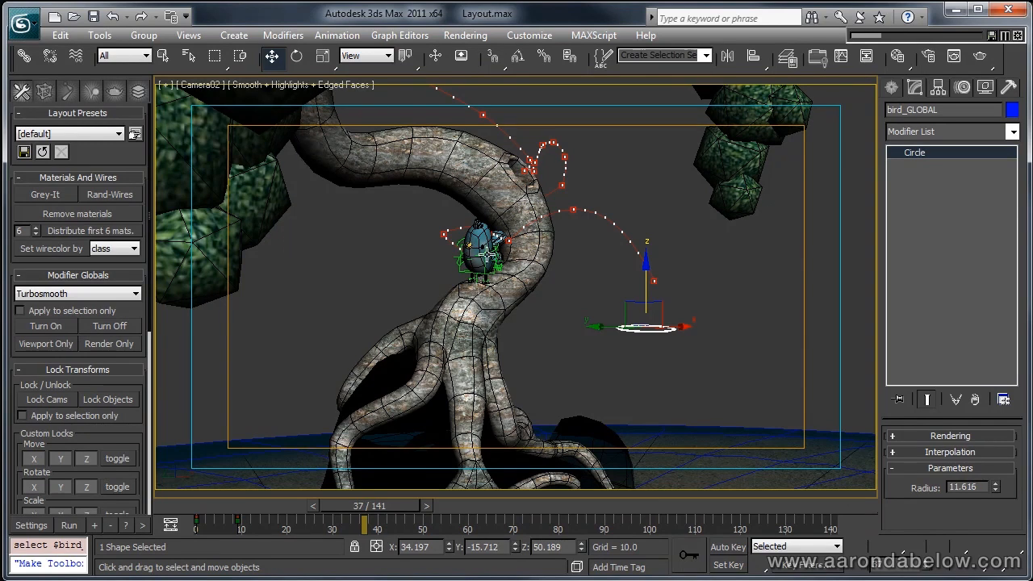
{"action": "mouse_move", "coordinate": [646, 374]}
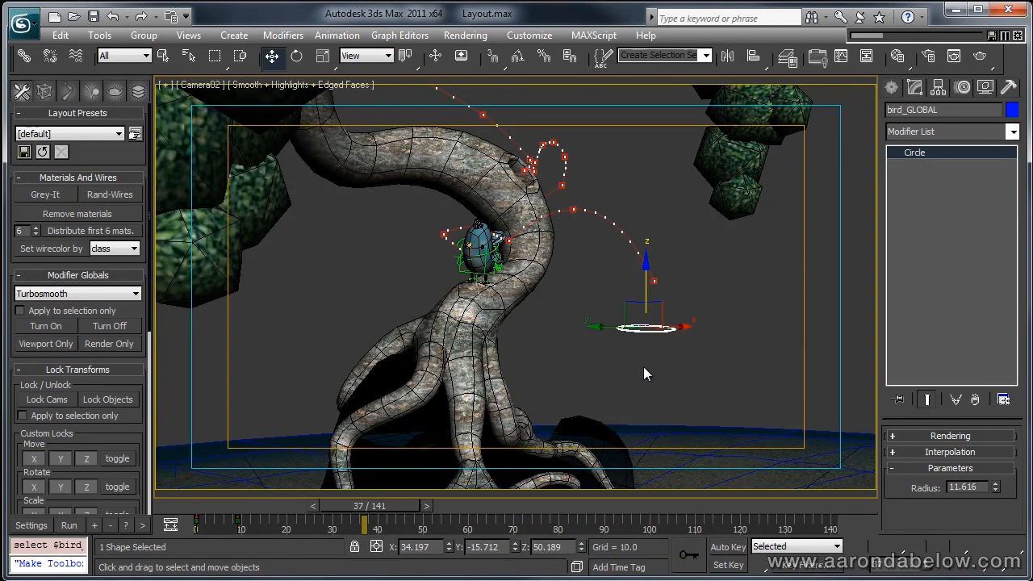
{"action": "mouse_move", "coordinate": [601, 322]}
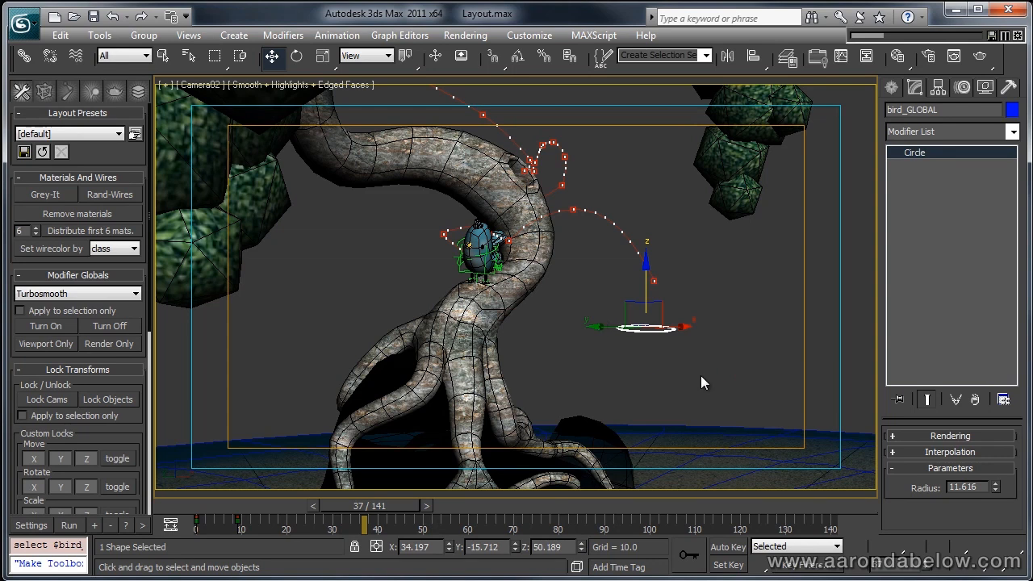
{"action": "mouse_move", "coordinate": [569, 323]}
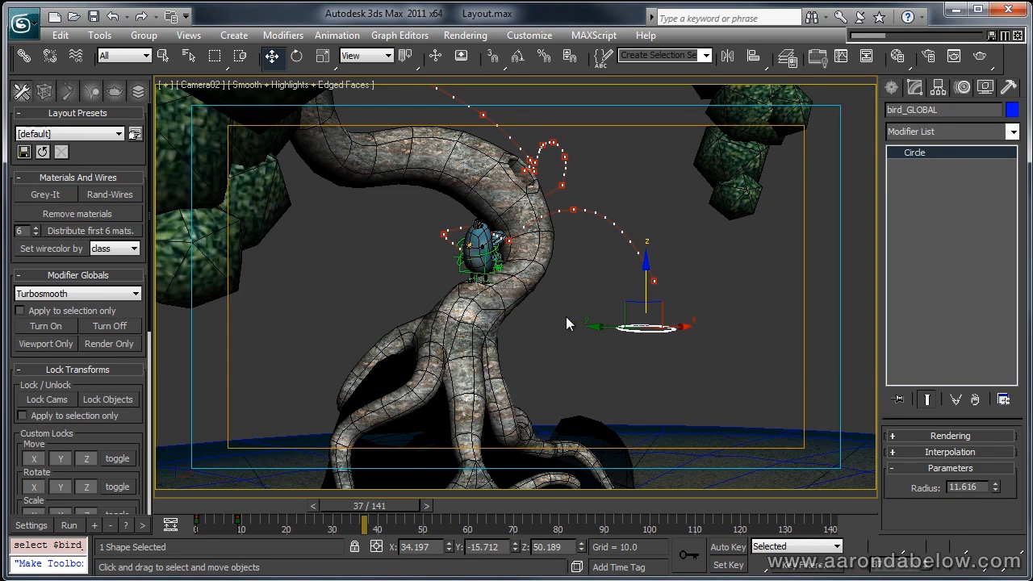
{"action": "mouse_move", "coordinate": [388, 510]}
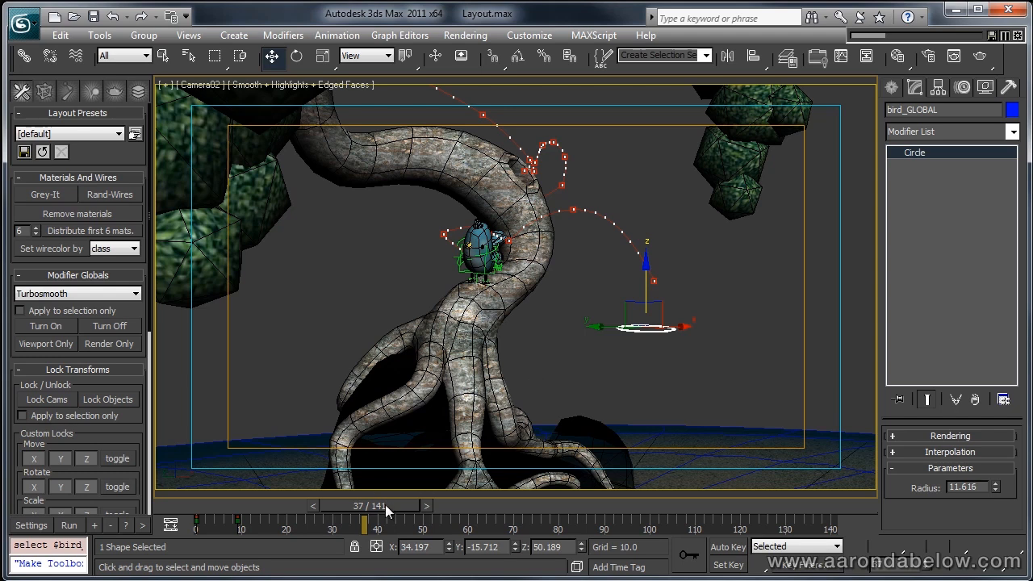
{"action": "left_click", "coordinate": [169, 525]}
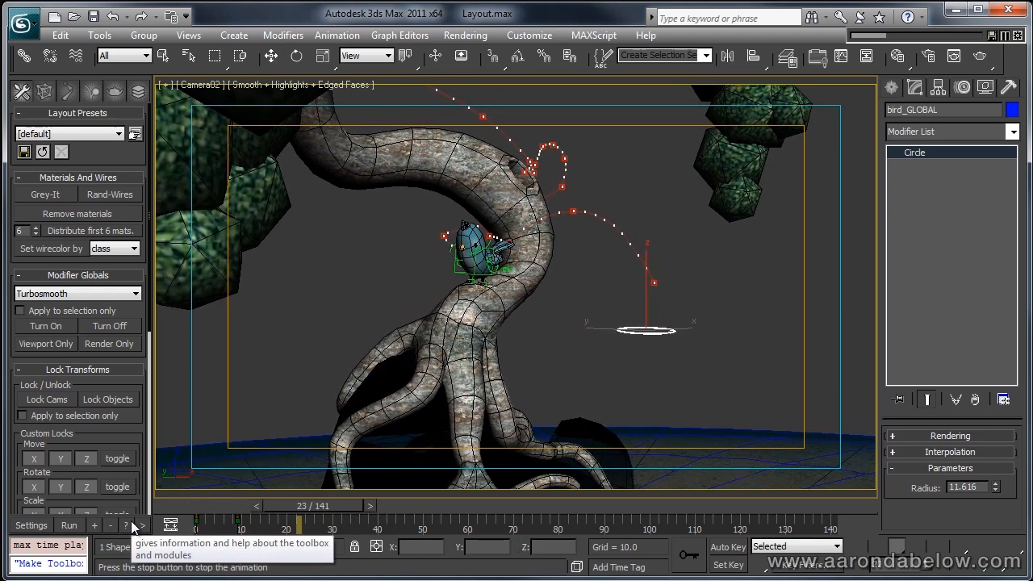